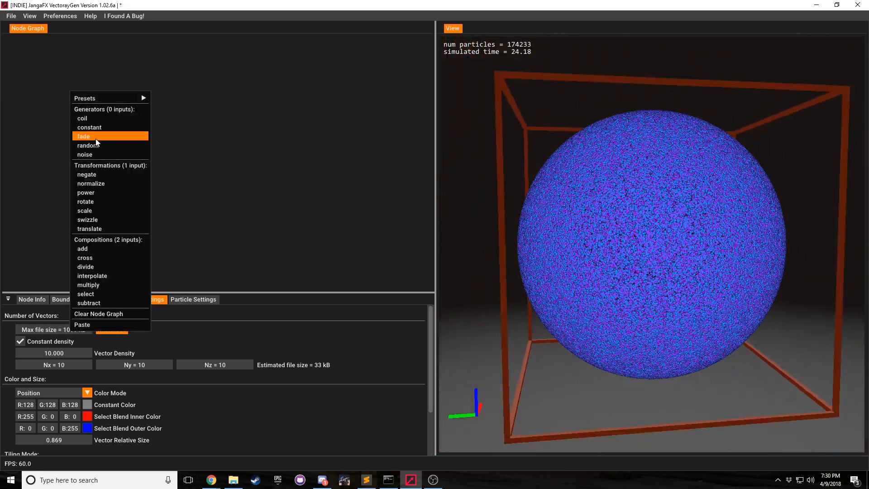
Add a Fade node, show its point-fade settings and pull the view back to see the box.
click(83, 136)
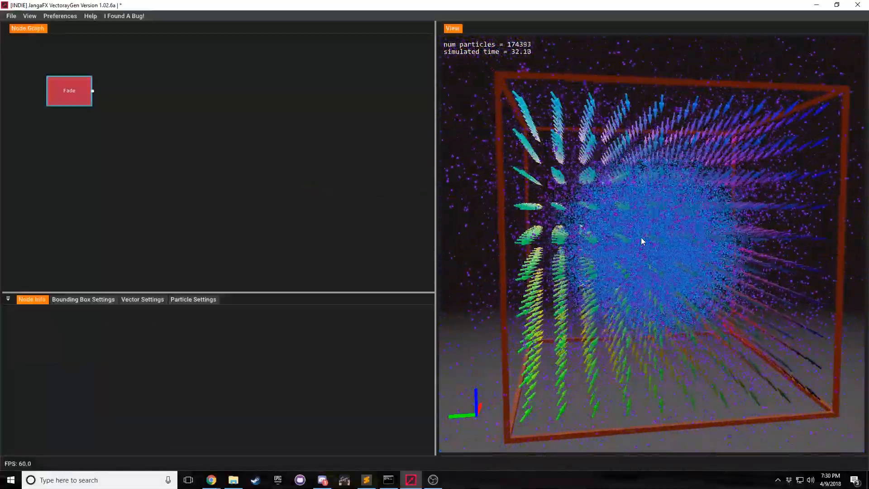
click(69, 90)
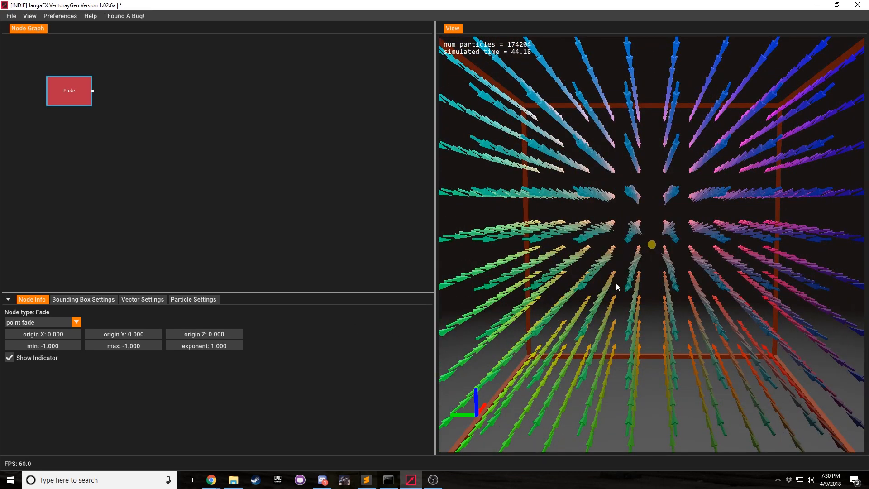
drag(204, 334, 242, 337)
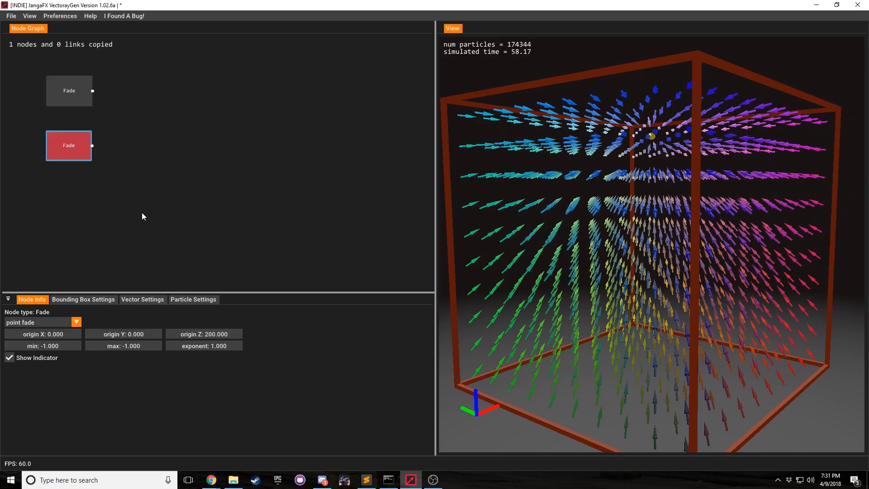
Set the pasted Fade node's origin Z to -200, opposite the first node's 200.
click(204, 334)
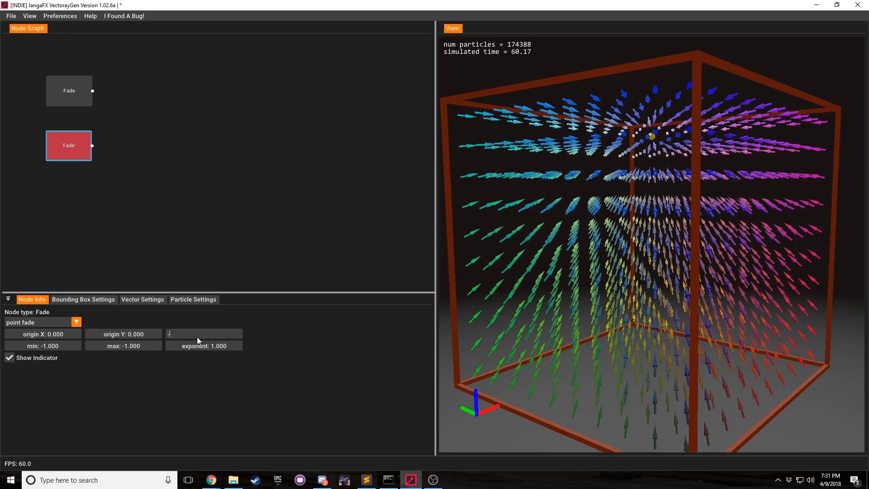
text(200.000)
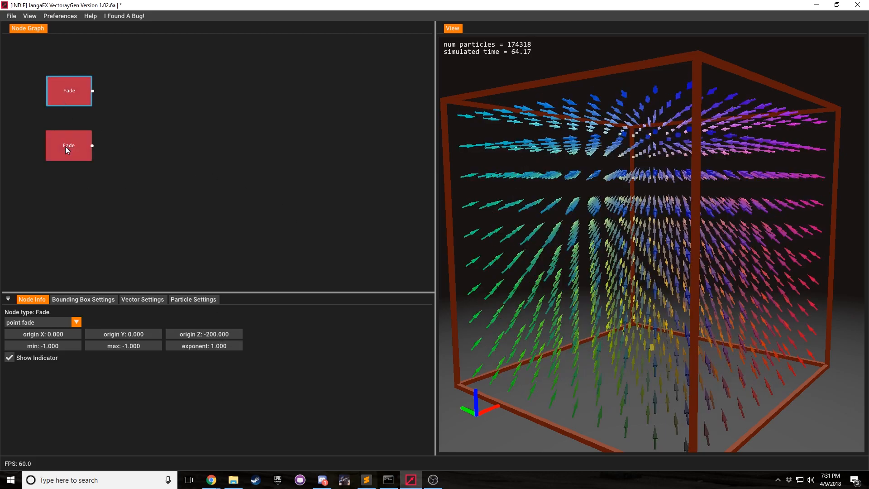
click(69, 144)
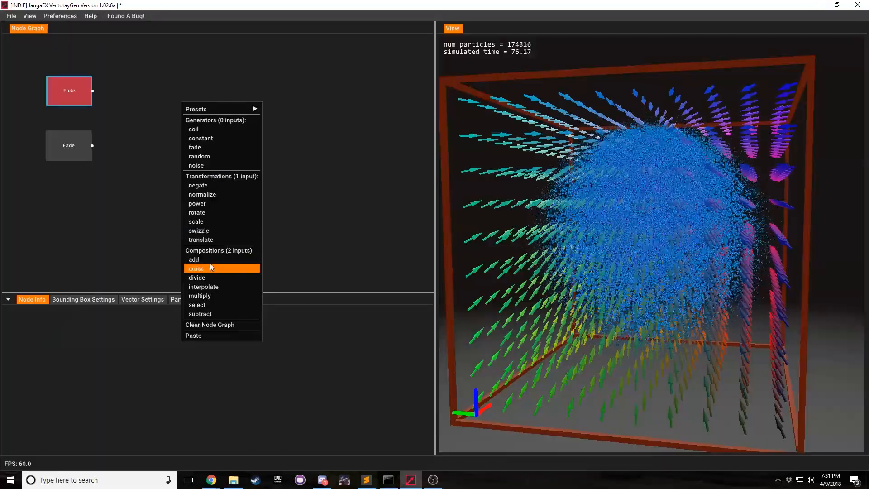
Combine both point Fade fields with an Add node and view the summed result.
click(193, 259)
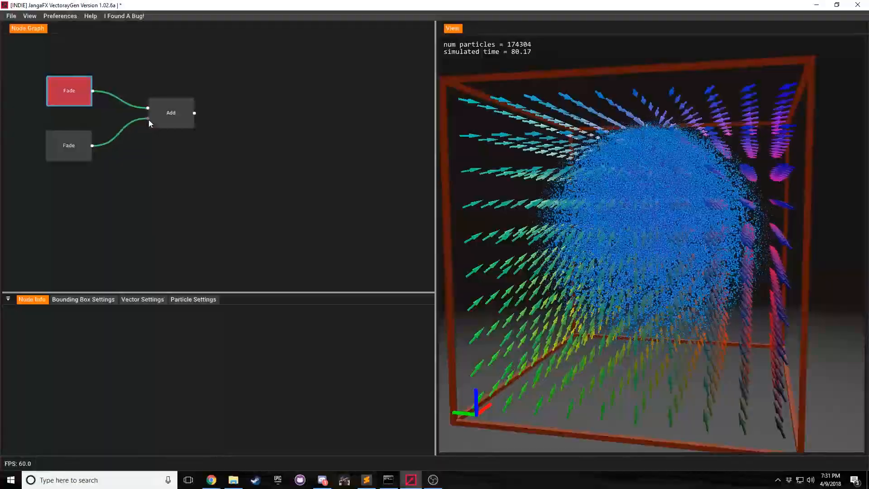
click(170, 113)
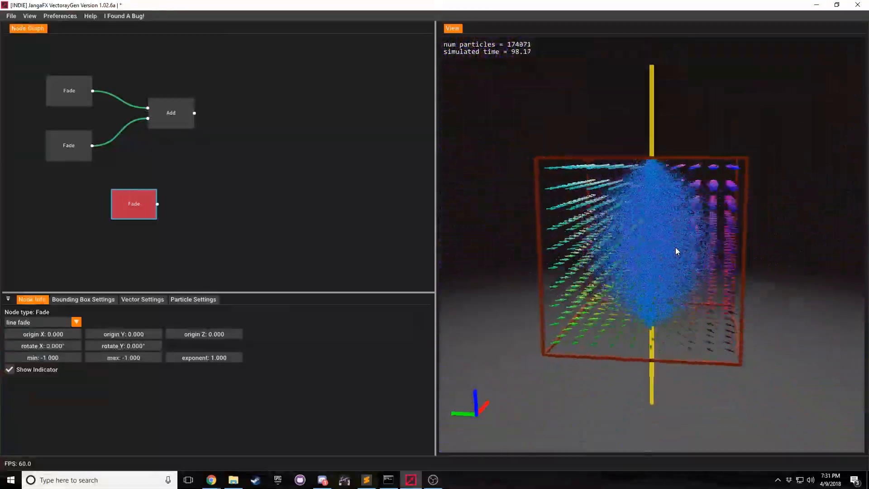
click(170, 112)
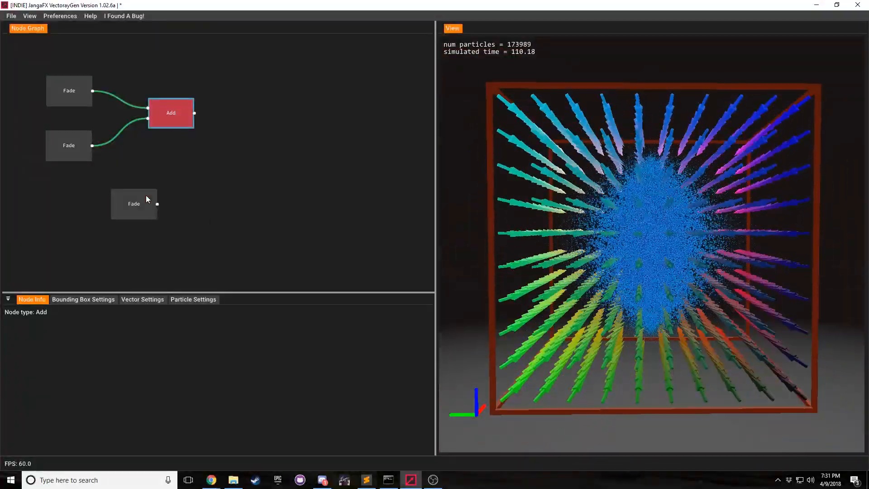
Compare the vertical line Fade field against the combined Add field.
click(134, 204)
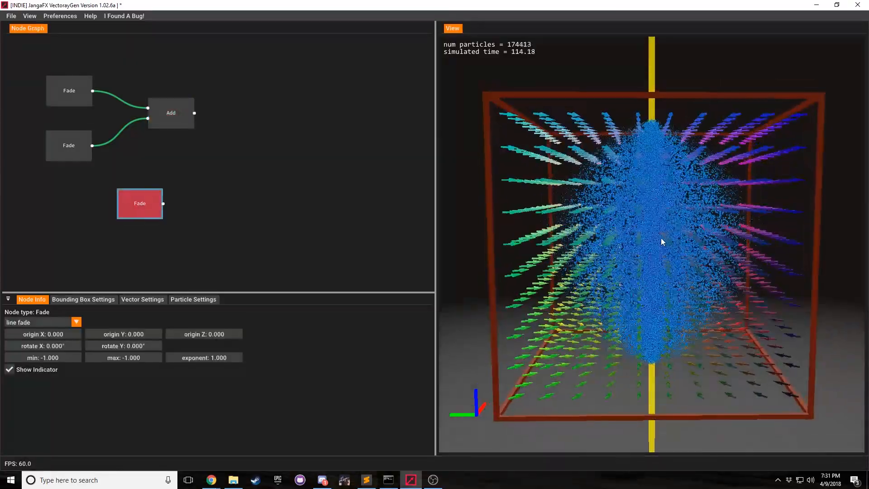
click(170, 112)
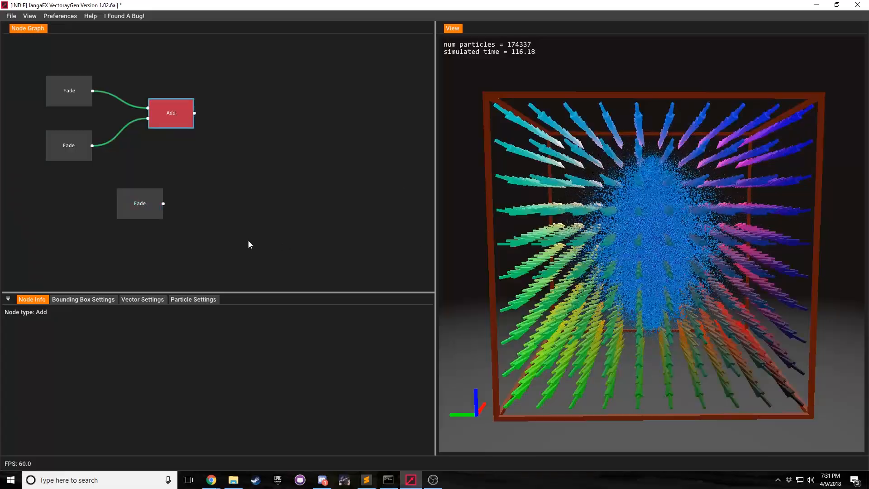
click(139, 204)
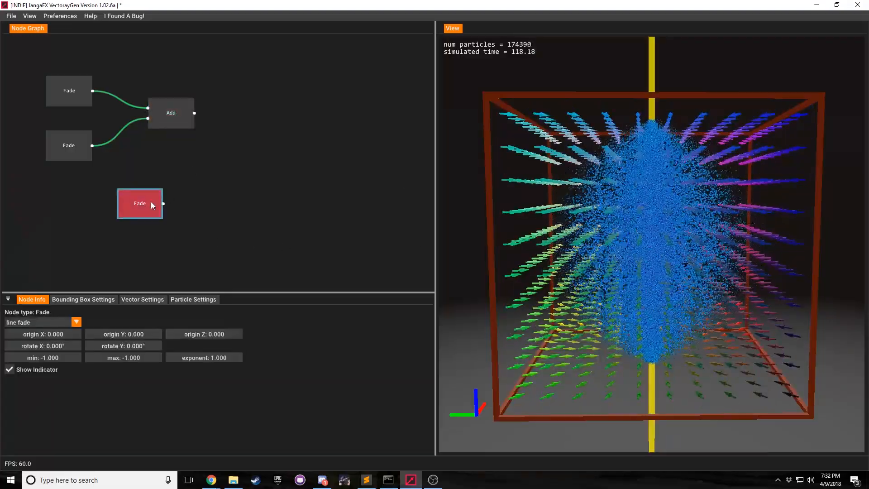
Replace the Add node with an Interpolate node blending both point Fades at t = 0.5.
click(170, 112)
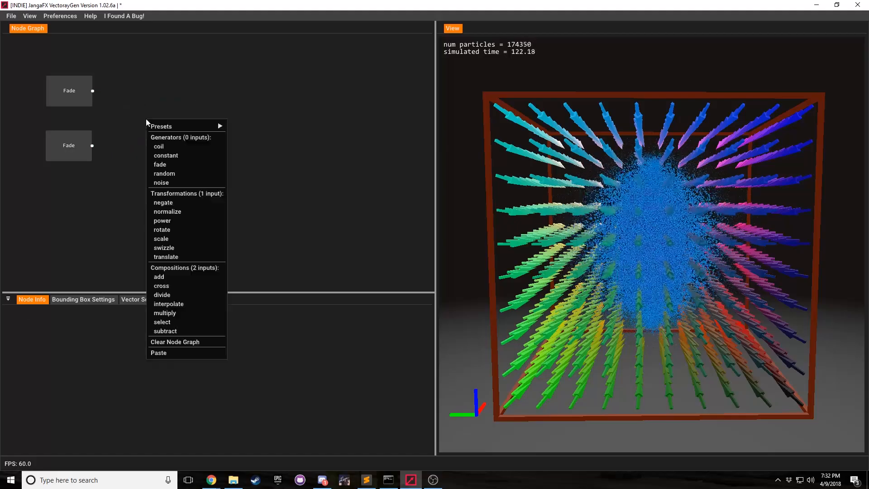
click(188, 129)
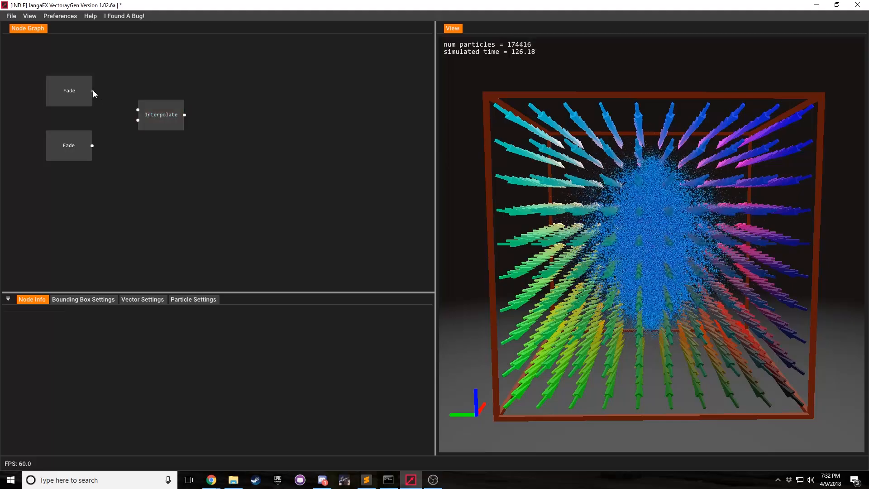
drag(92, 90, 138, 109)
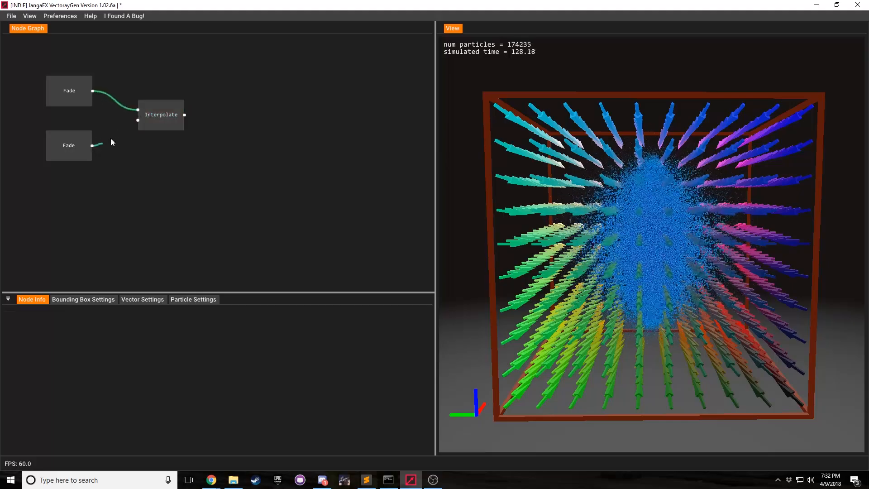
click(161, 115)
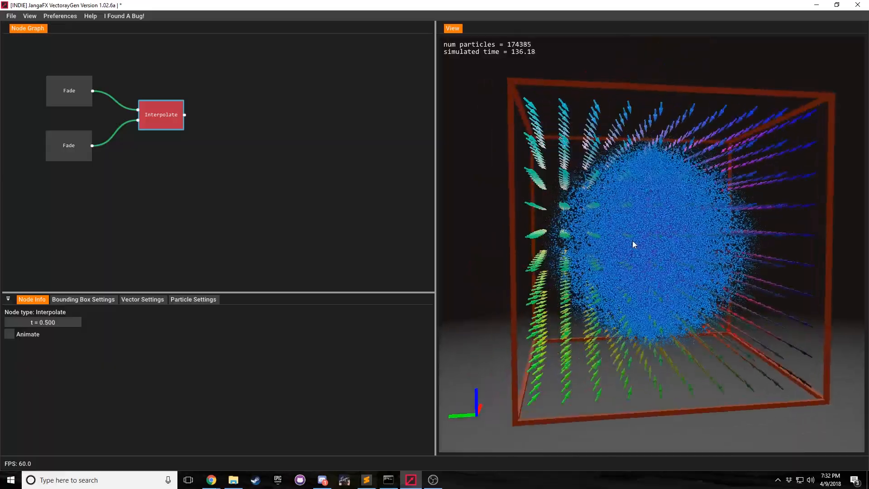
Inspect the blended field and each Fade input from several angles.
drag(634, 245, 673, 249)
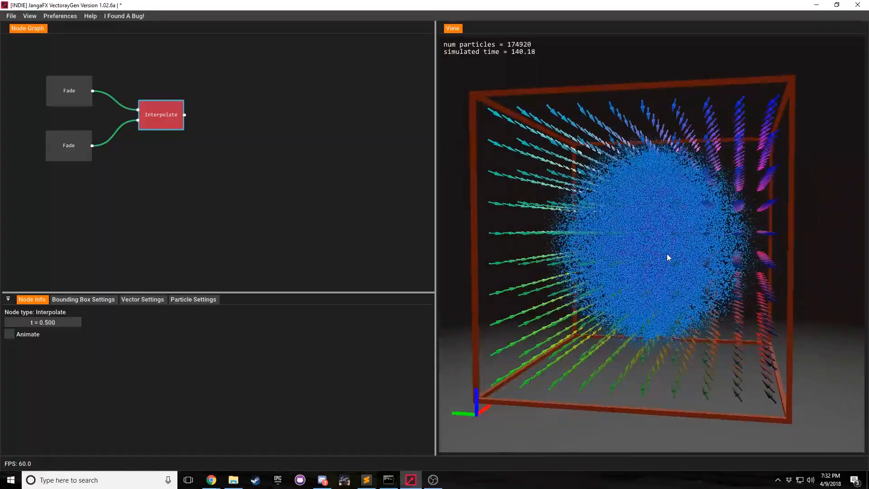
drag(55, 323, 5, 322)
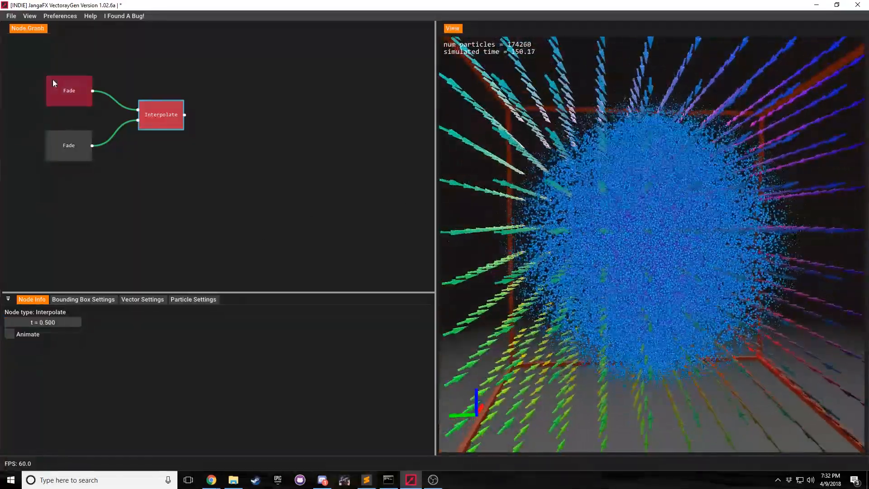
click(69, 91)
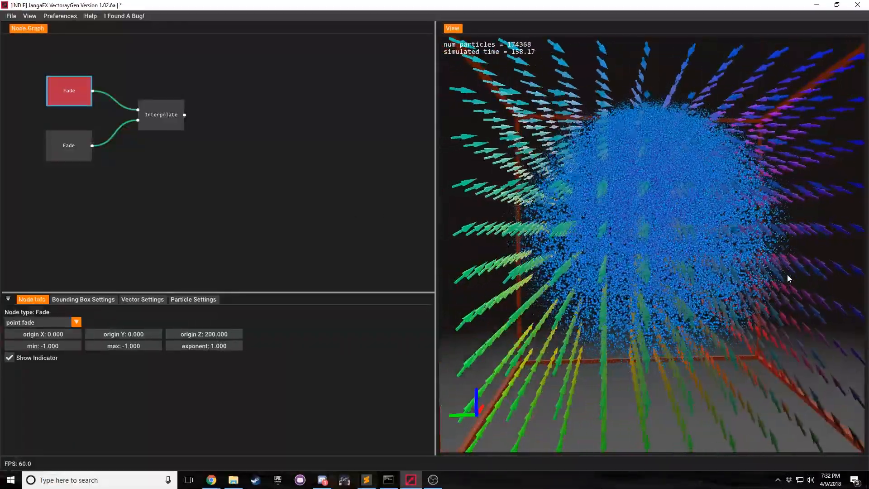
click(69, 145)
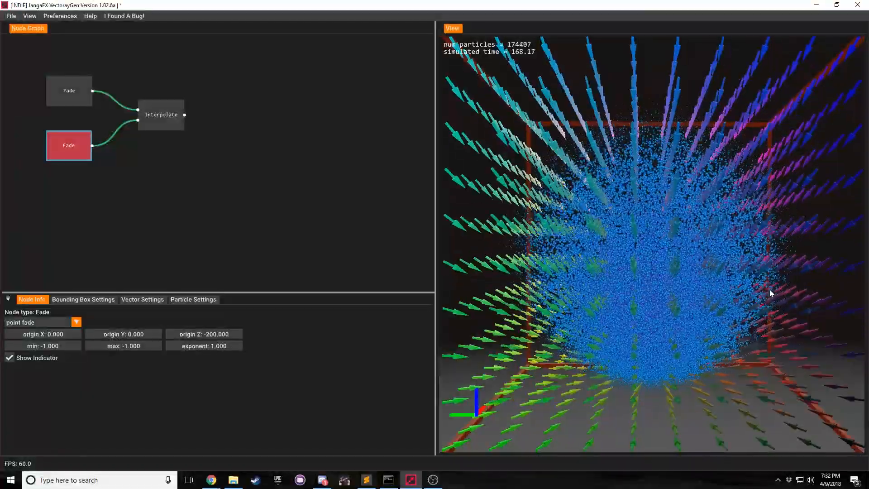
click(161, 115)
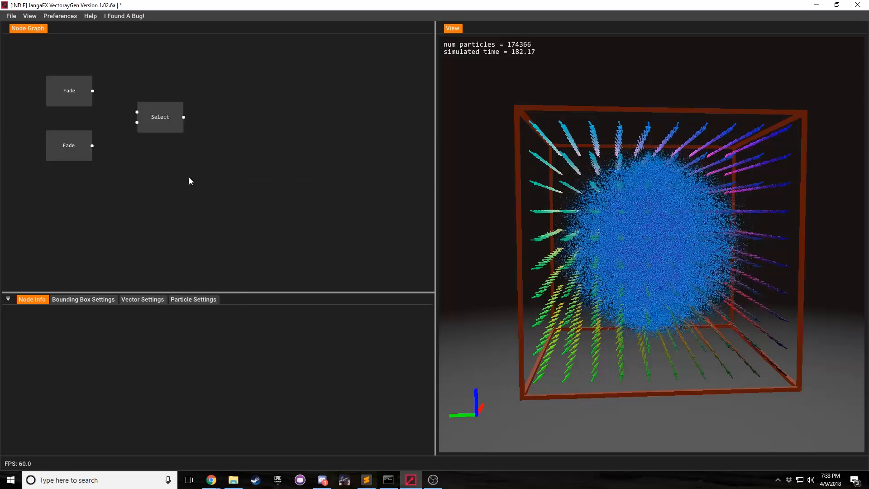
Feed both Fade fields into the Select node and show its selection region.
drag(92, 90, 134, 112)
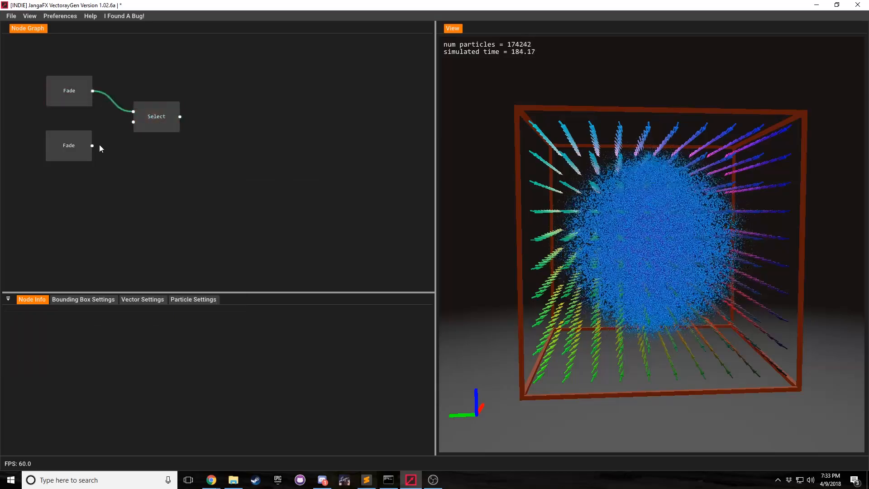
click(155, 116)
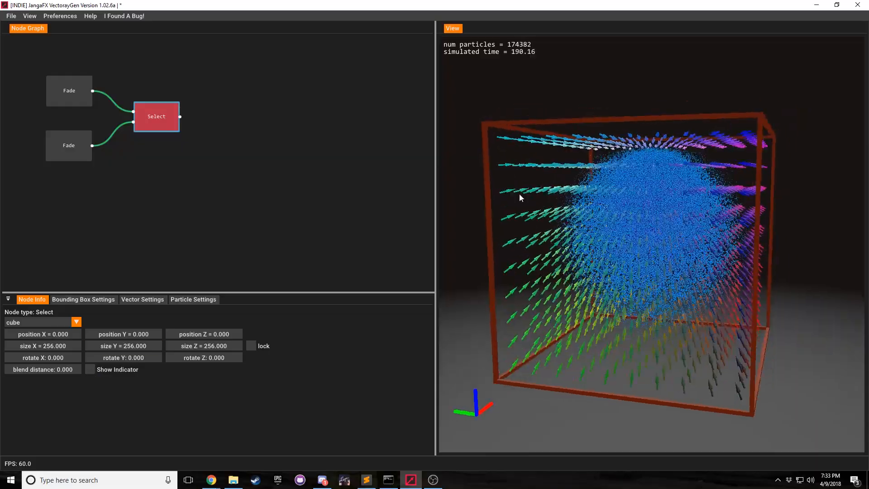
click(89, 370)
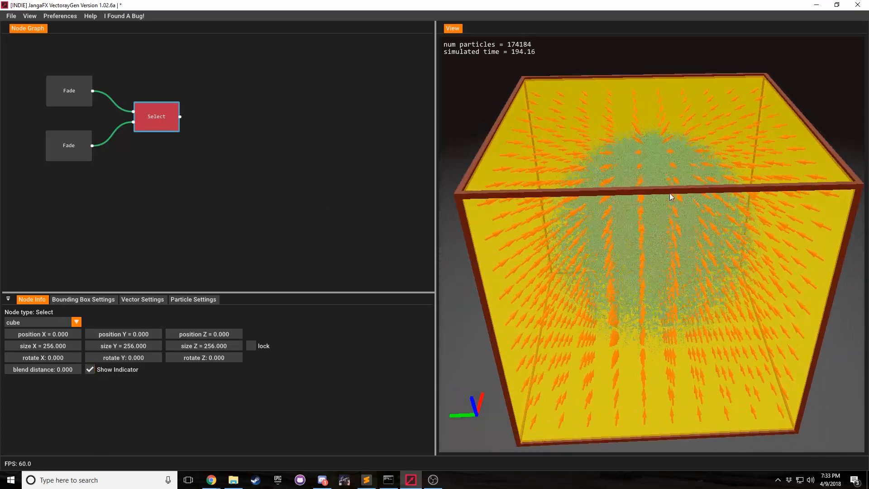
View the cylinder region of locked size 164.096 from several angles.
drag(670, 197, 609, 190)
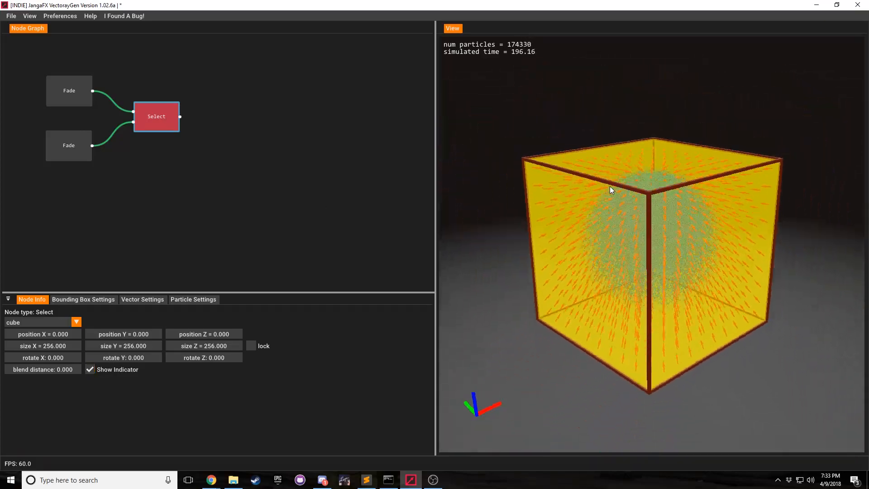
drag(611, 190, 603, 231)
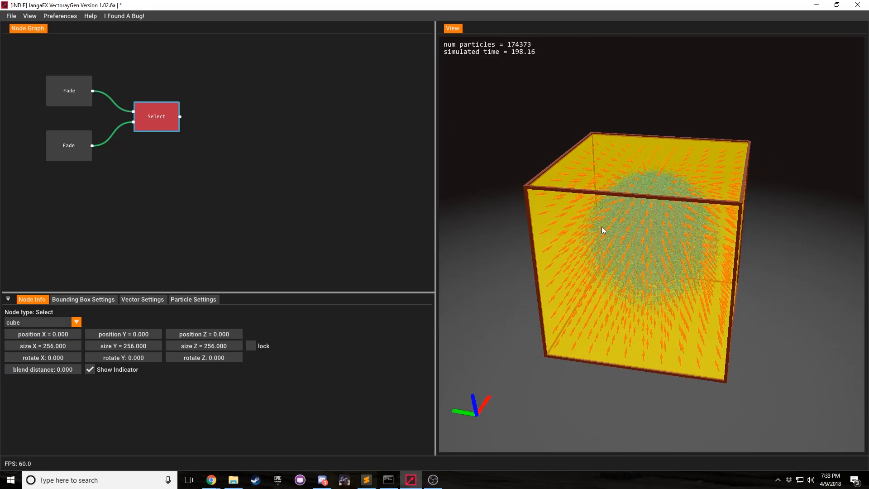
drag(603, 230, 653, 137)
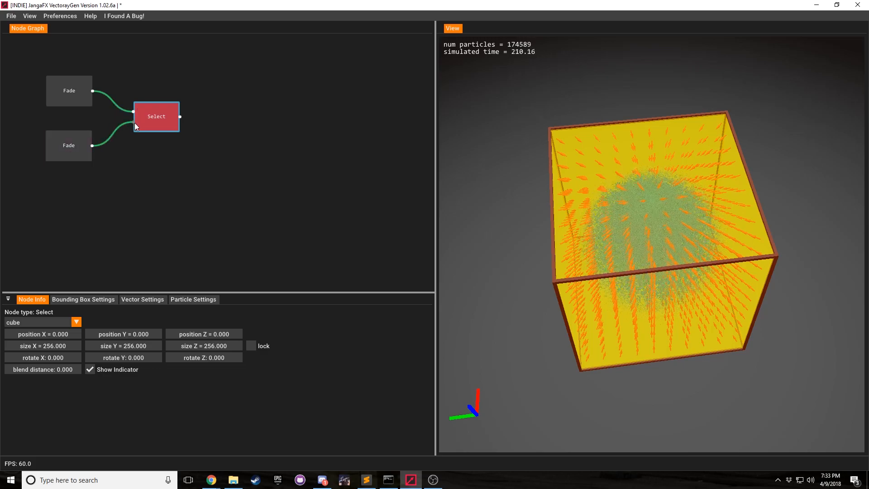
mouse_move(188, 125)
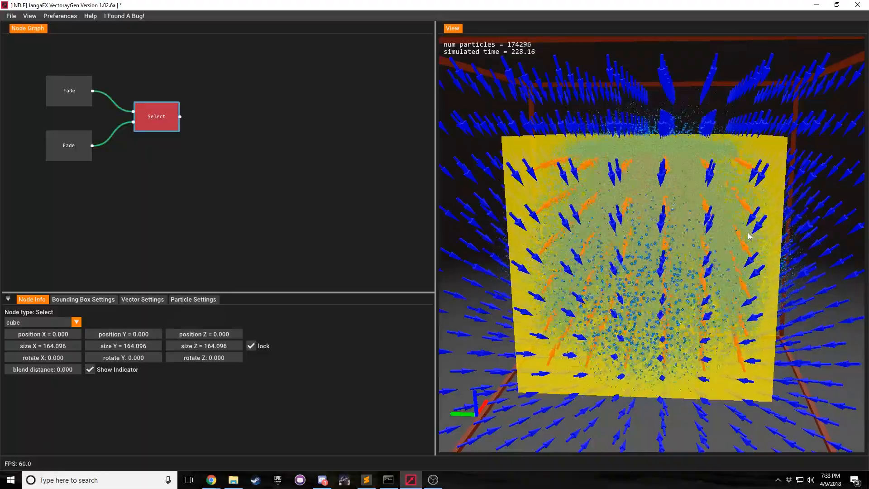
click(69, 145)
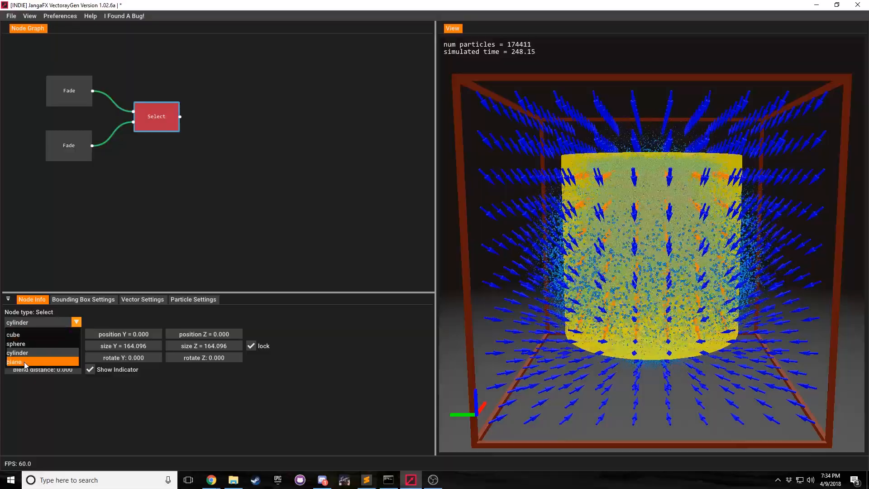
Switch the Select region to a plane, rewire the lower Fade and rotate it 180 on X.
click(22, 361)
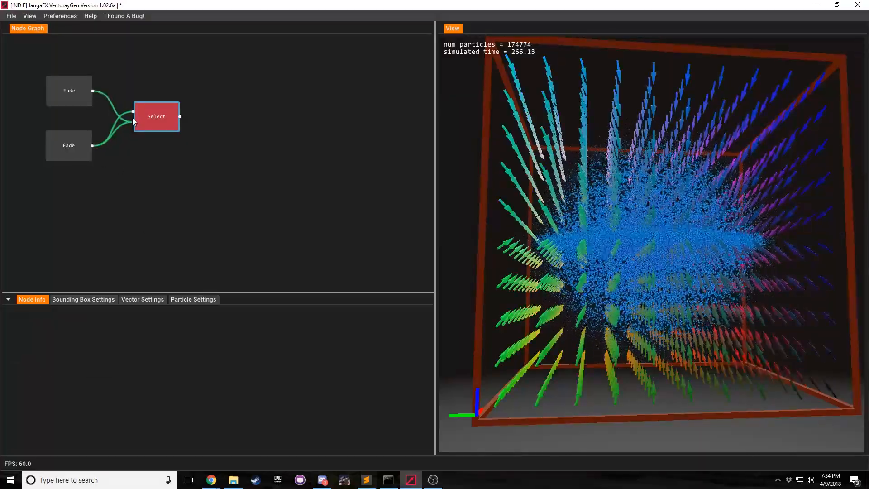
click(156, 116)
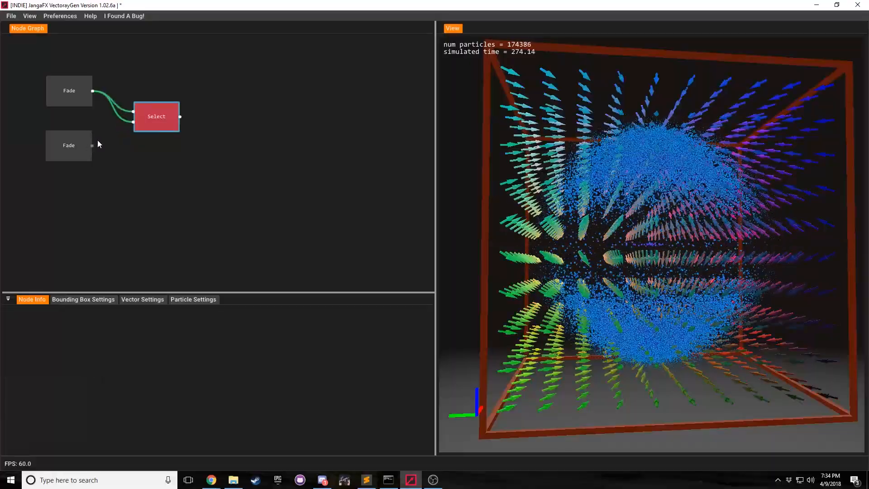
click(156, 116)
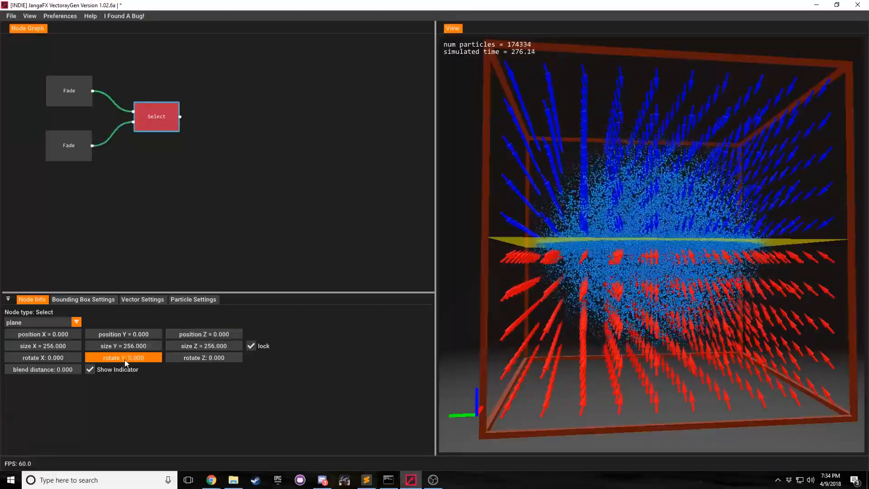
click(43, 358)
text(18)
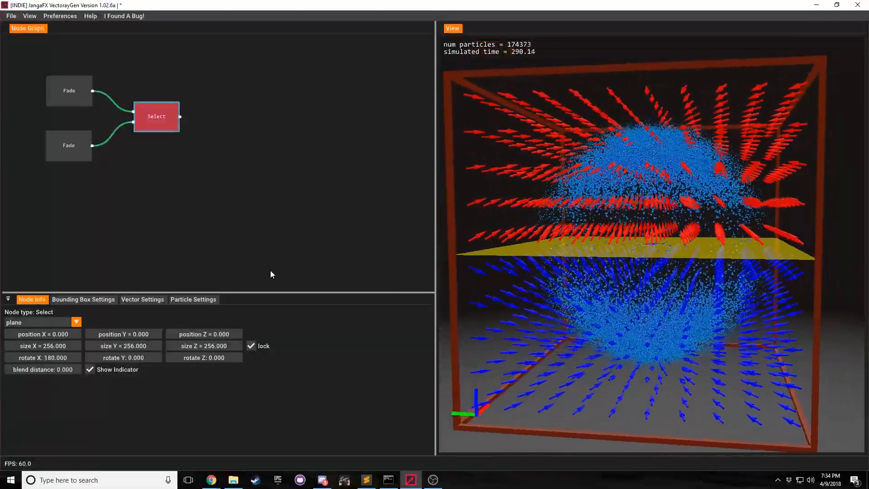
Show the vector settings with red inner, blue outer colours and density 11.
click(143, 299)
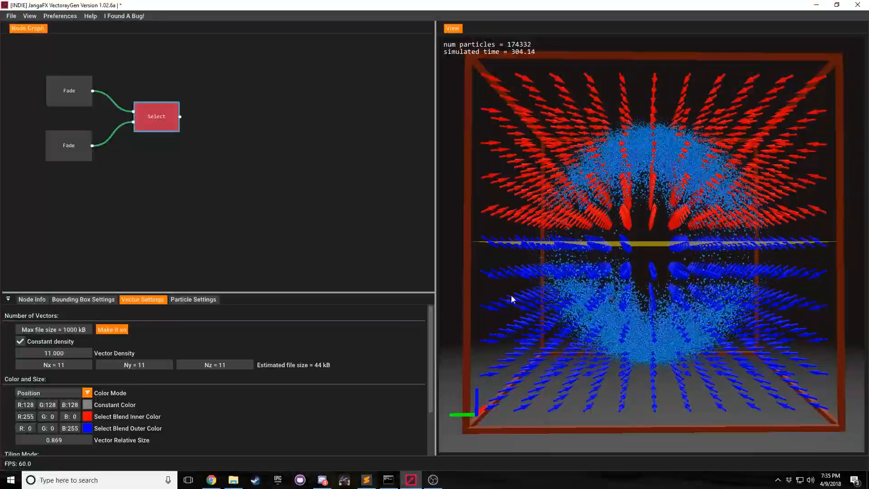
mouse_move(828, 247)
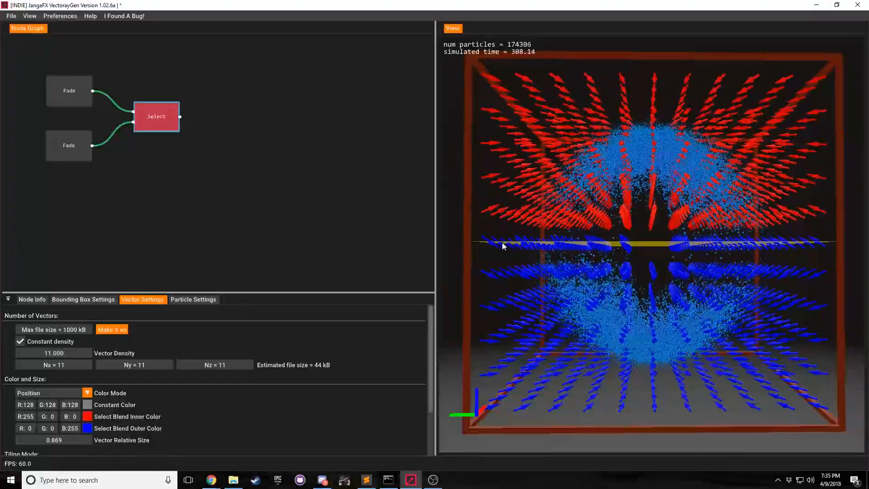
mouse_move(764, 245)
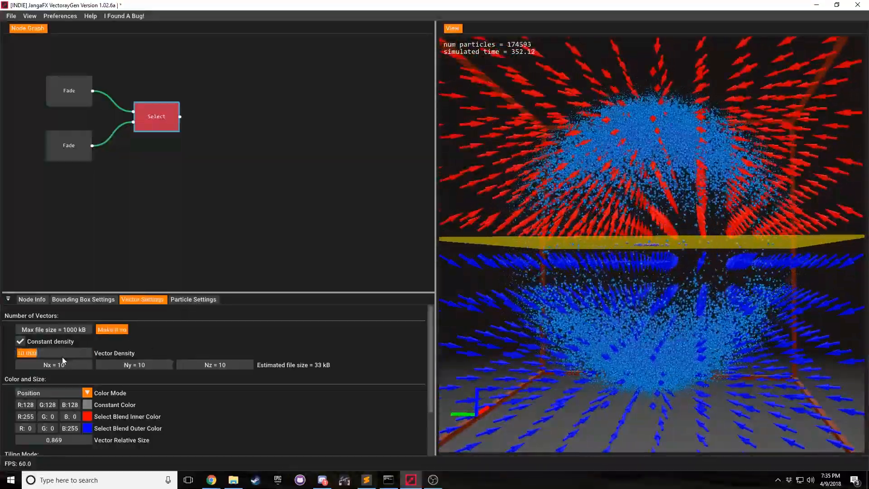
Set vector density to 20 and raise the plane's blend distance to 217.6.
text(20)
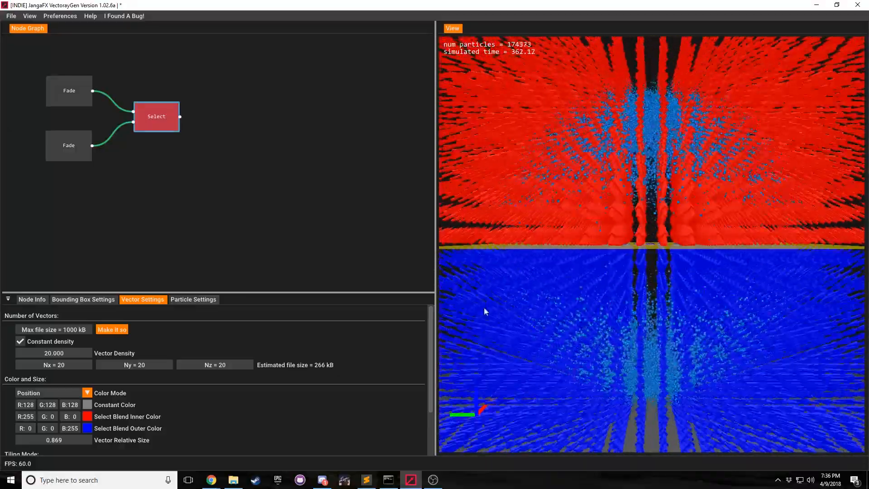
click(32, 299)
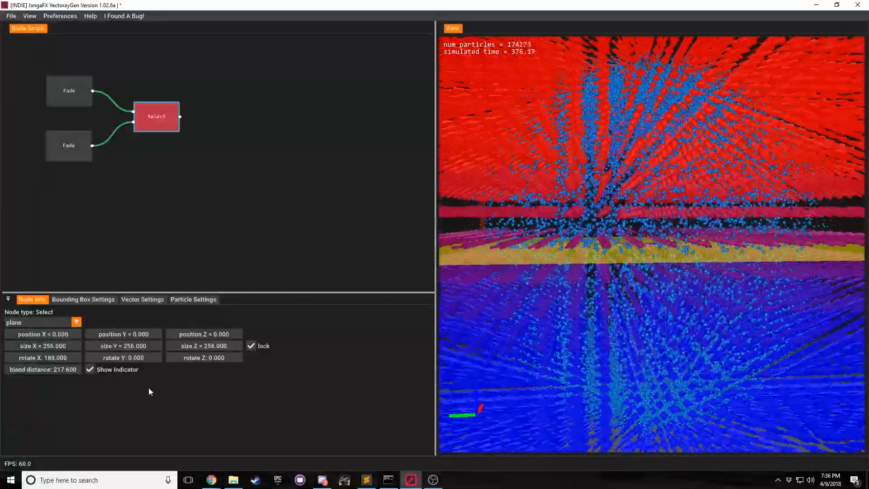
Reset blend distance to 0 and vector density to 10 for a hard red–blue split.
click(42, 369)
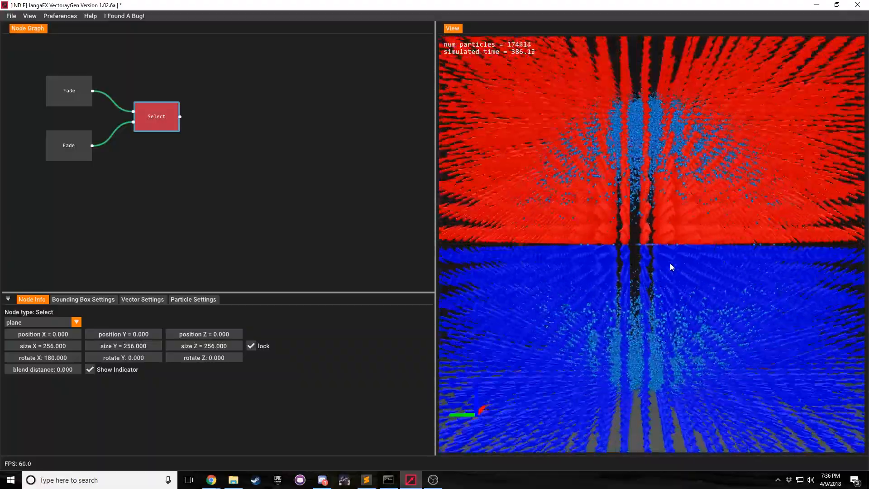
click(204, 346)
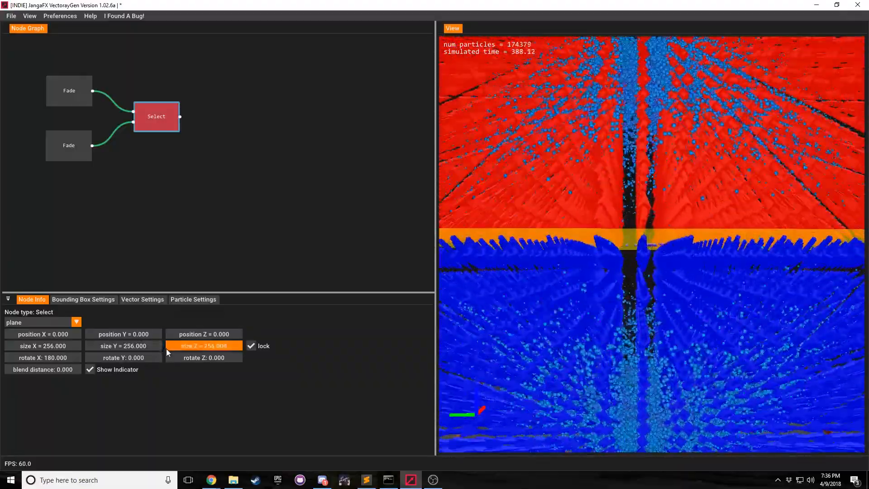
click(142, 299)
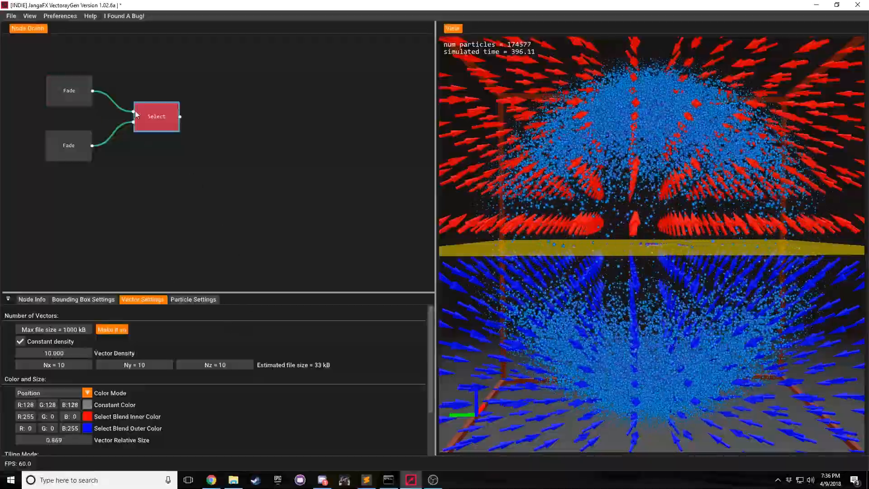
Raise the Select plane to position Z 27.136 and view the shifted boundary at an angle.
click(32, 299)
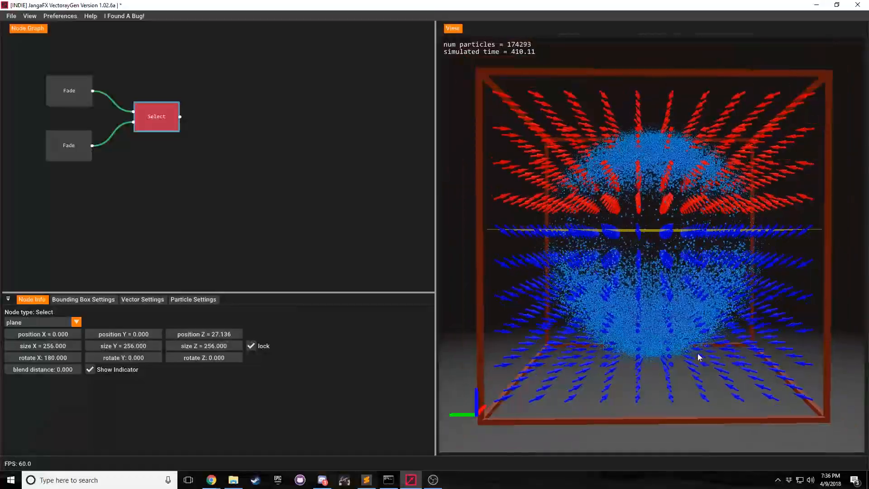
mouse_move(854, 352)
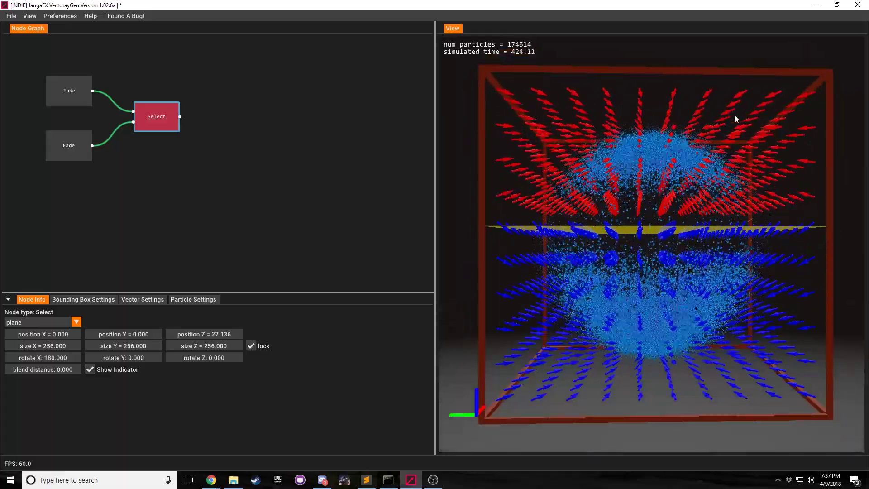
drag(737, 119, 657, 249)
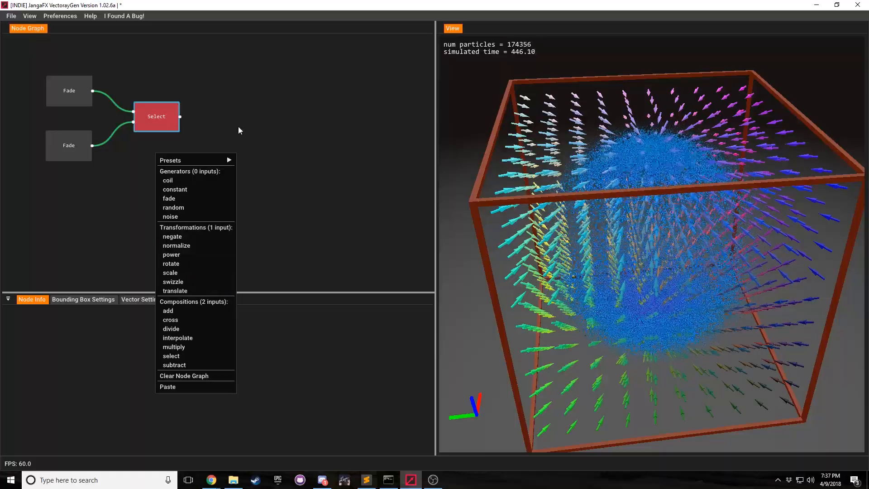
Swap the old Fade nodes for a new Fade and a Random generator placed left of the Select node.
click(69, 91)
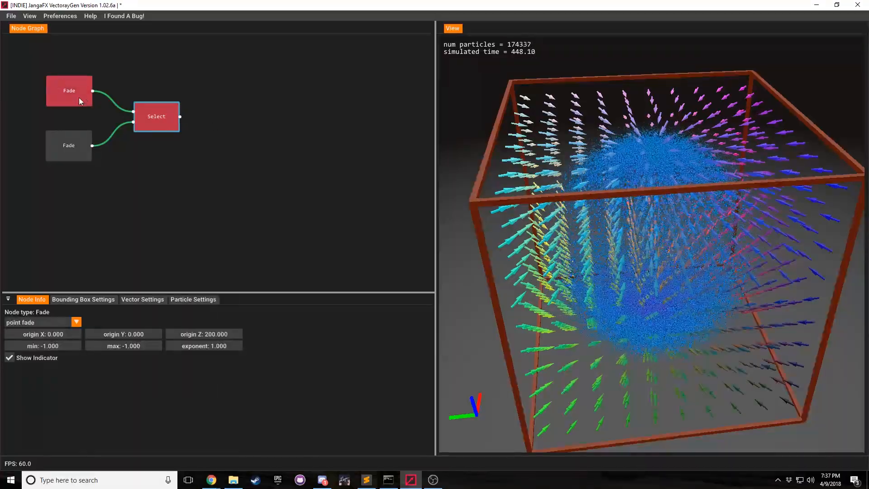
right_click(85, 99)
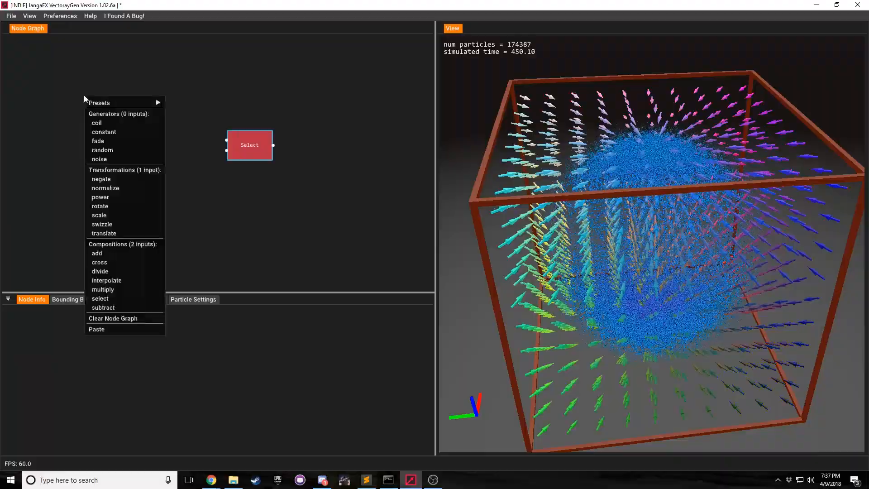
mouse_move(114, 143)
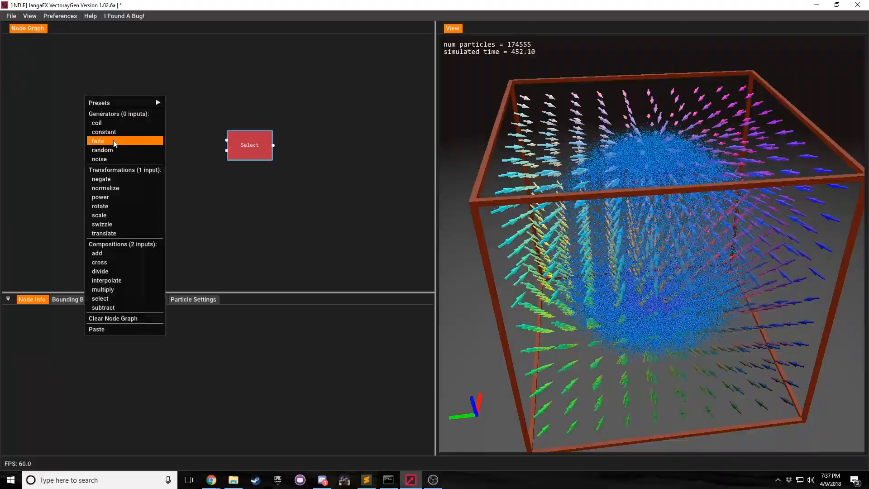
click(98, 140)
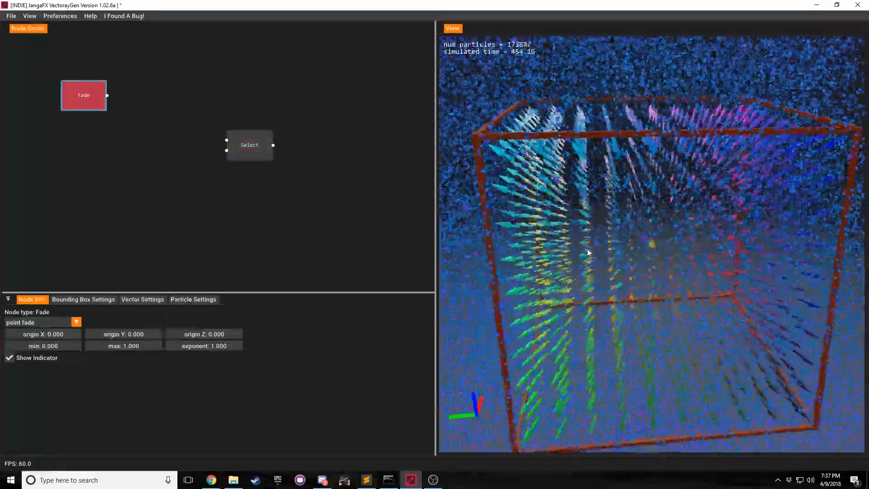
drag(83, 95, 74, 186)
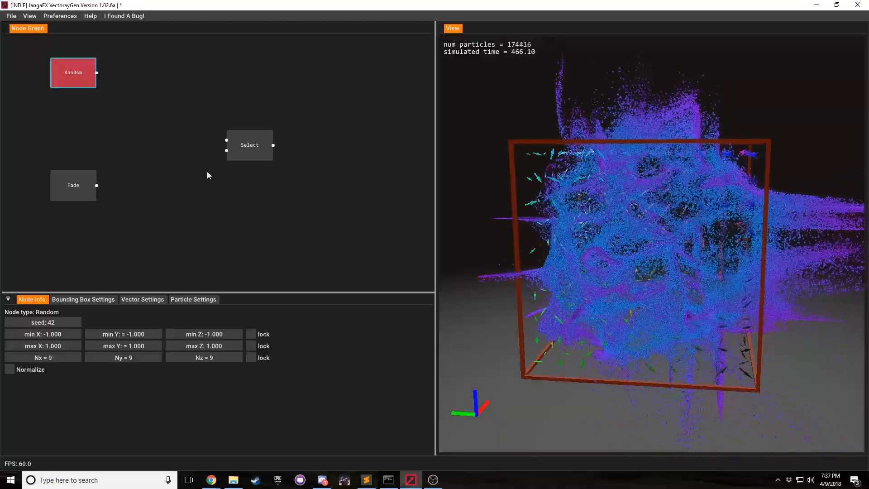
click(72, 184)
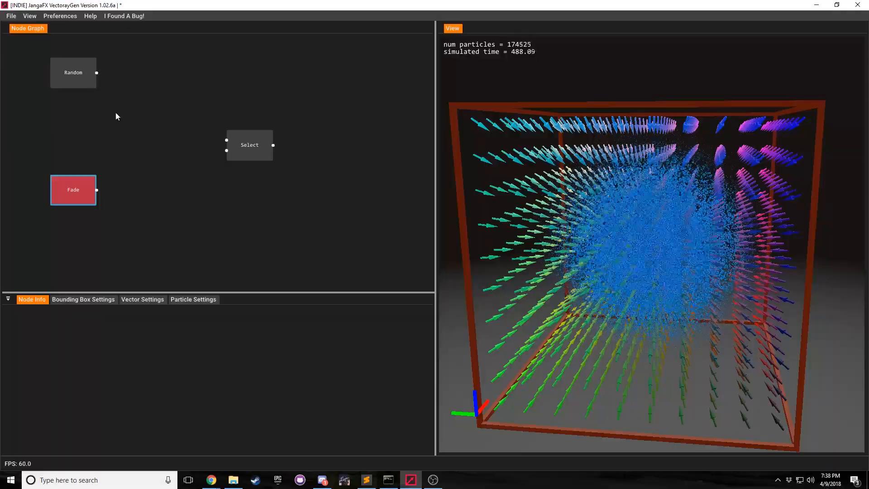
click(72, 73)
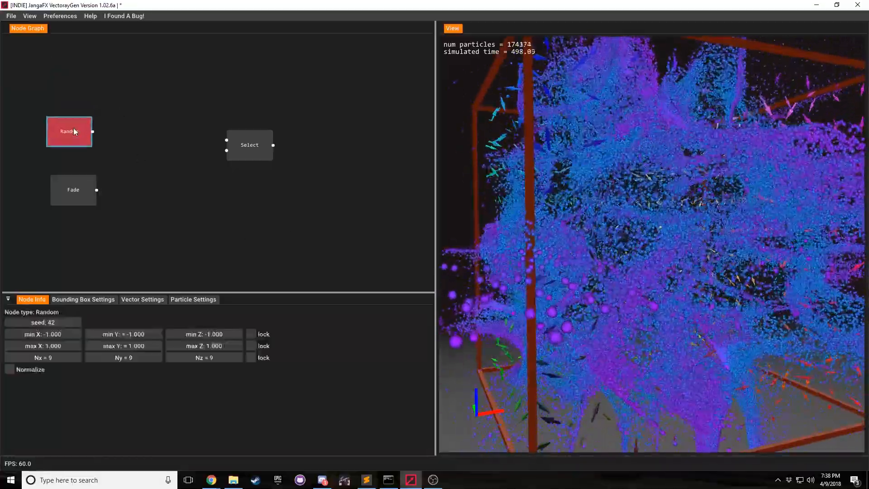
Wire Random and Fade into the Select node's two inputs and list its shape choices.
drag(93, 131, 226, 144)
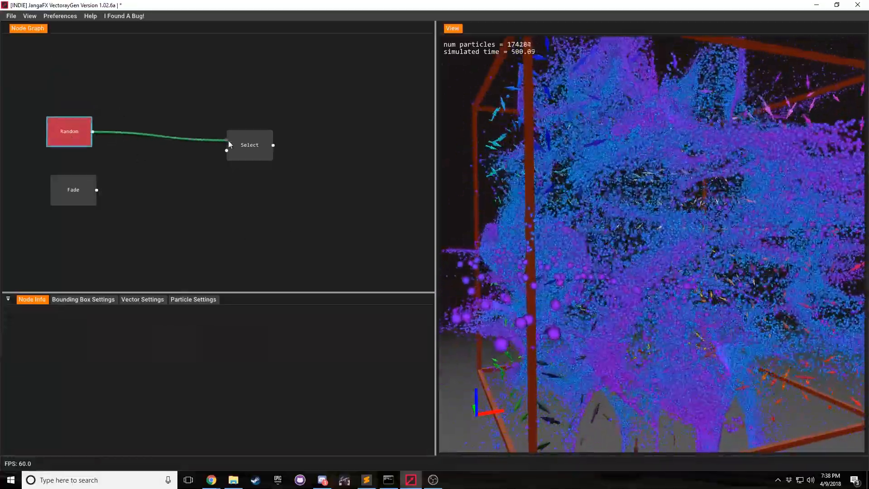
drag(96, 190, 226, 151)
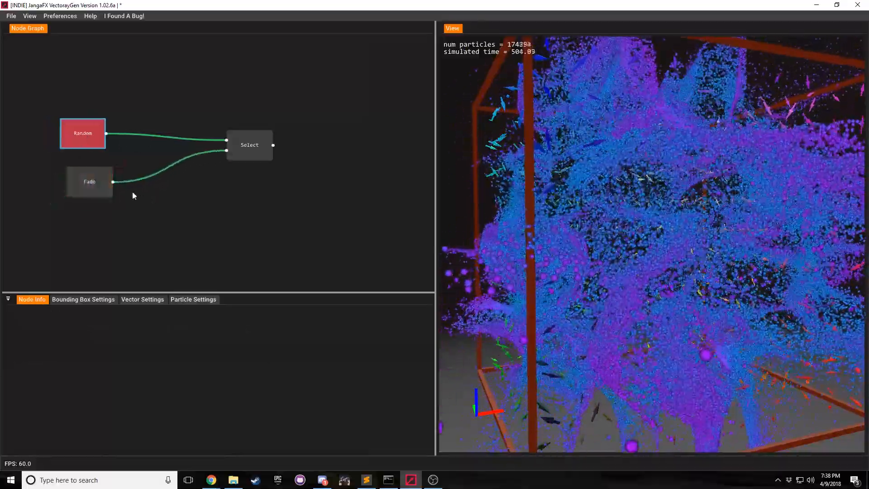
click(250, 145)
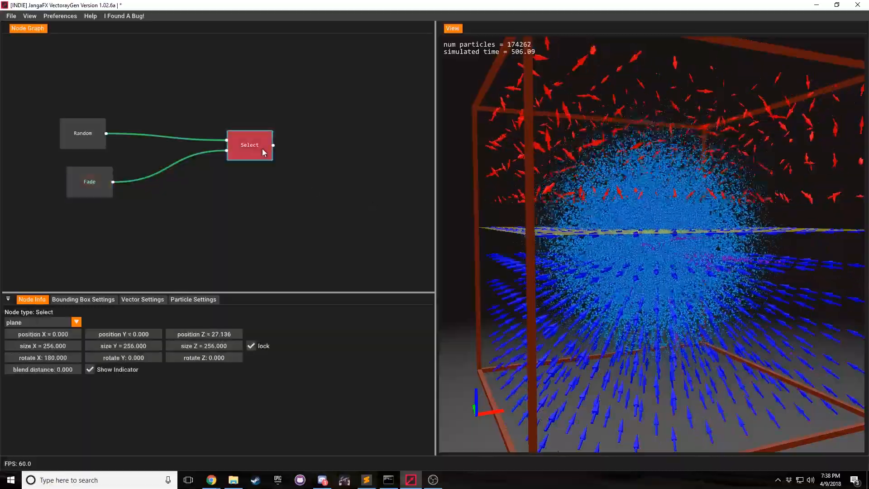
click(89, 181)
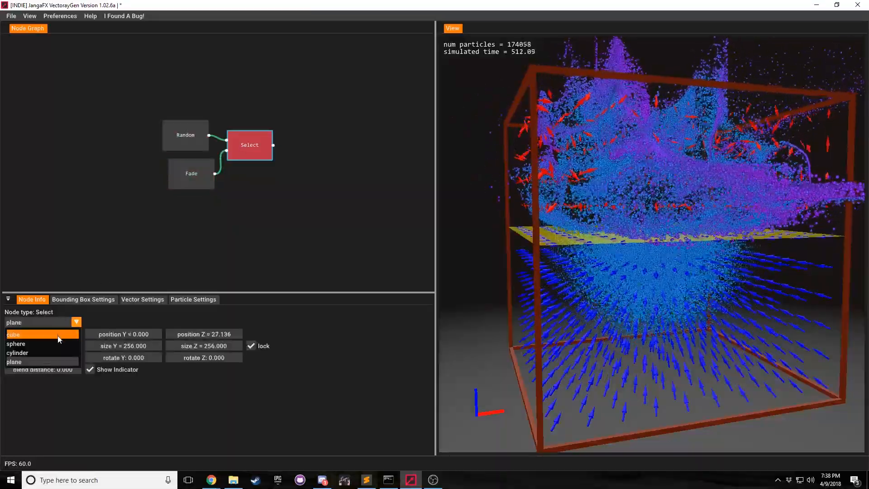
Make the selection a cube of size 225.536 with blend distance 163.840, indicator shown.
click(13, 334)
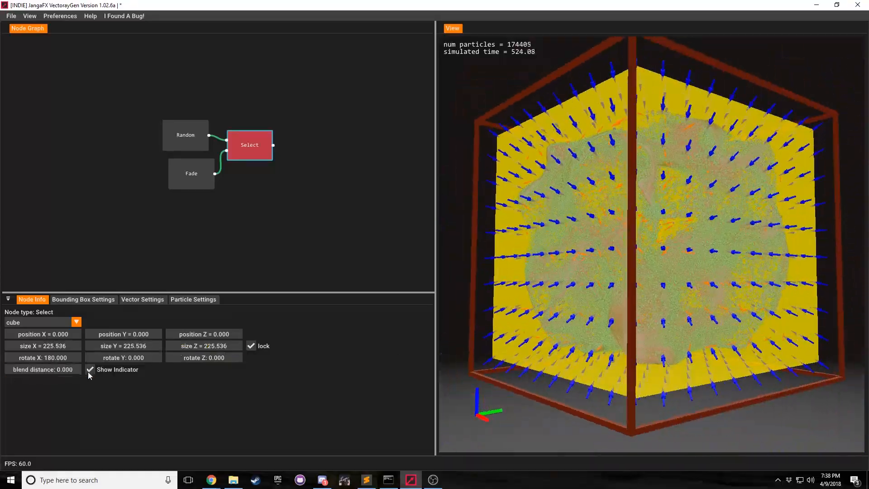
click(91, 370)
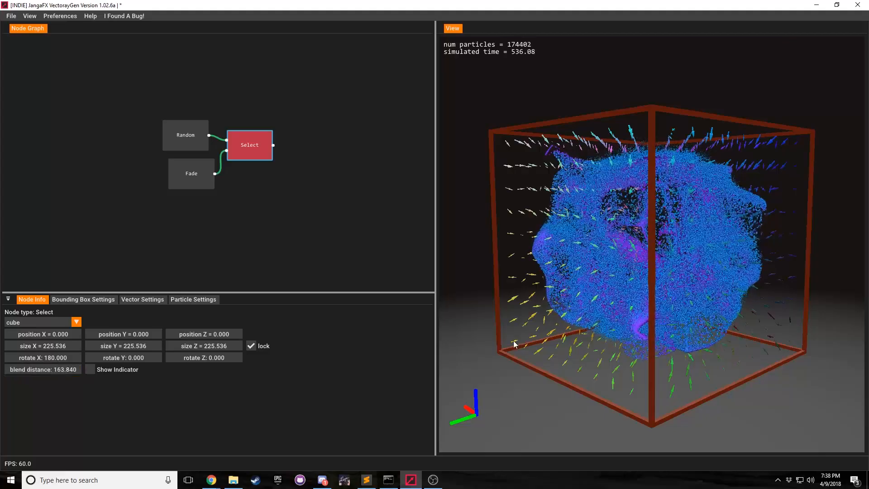
click(91, 369)
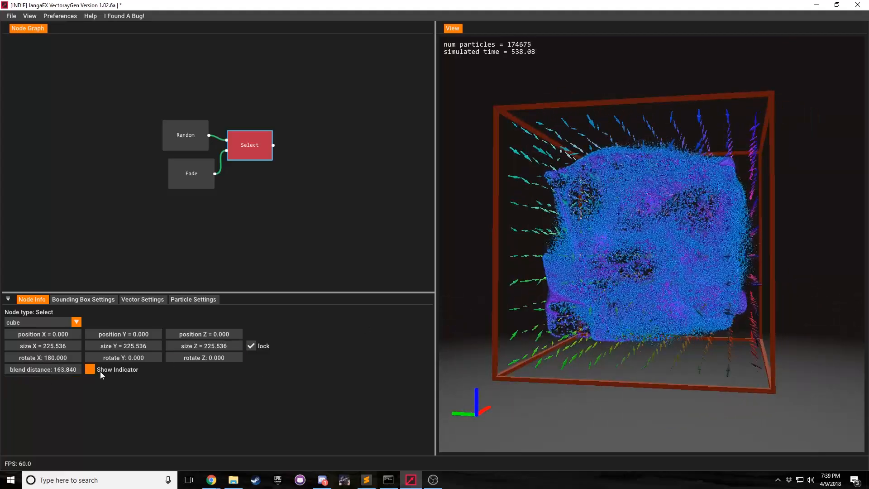
Raise the cube's blend distance to 512 and inspect the fully blended volume from several angles.
click(90, 369)
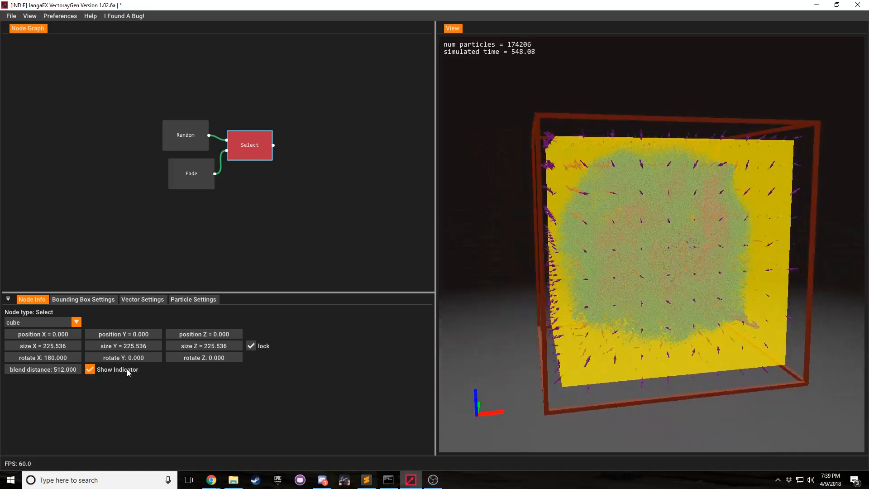
click(90, 369)
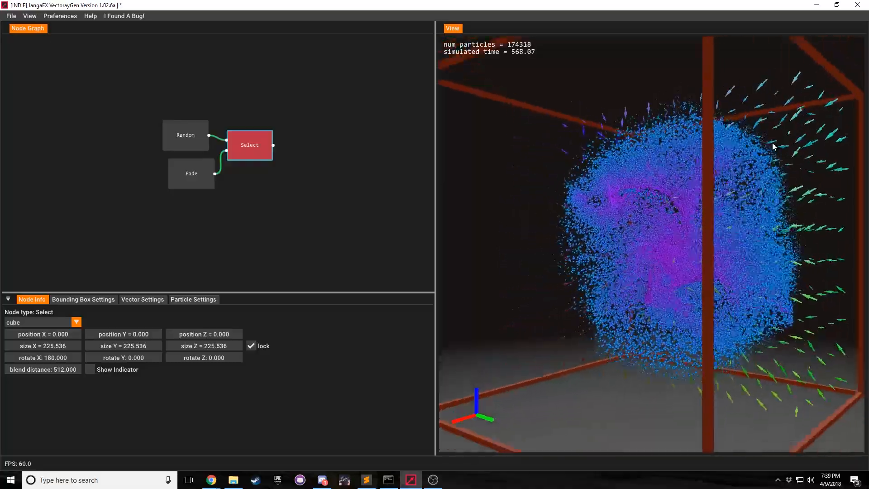
drag(773, 147, 635, 208)
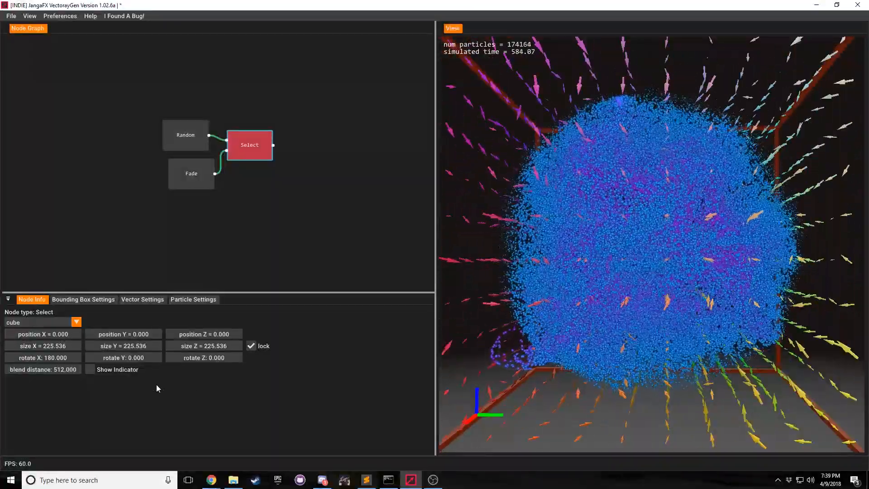
click(90, 370)
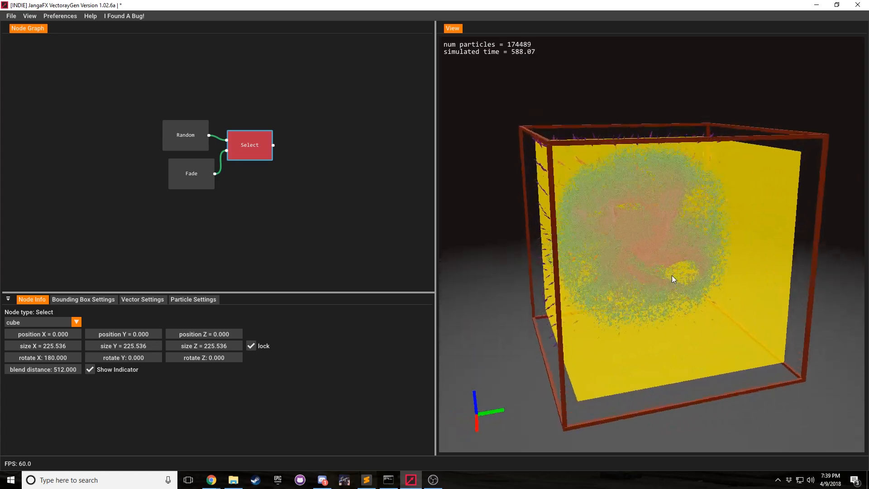
drag(673, 279, 722, 372)
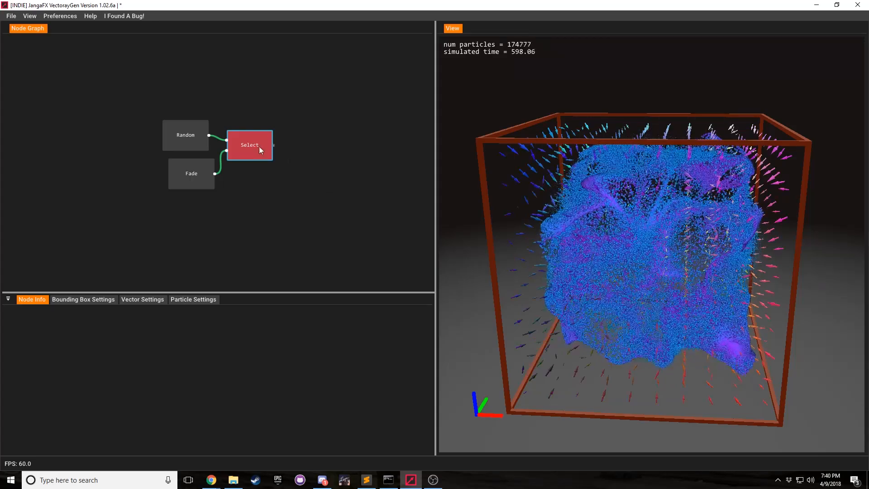
Load the next preset and review its four Fade nodes and the Select nodes merging them.
click(250, 145)
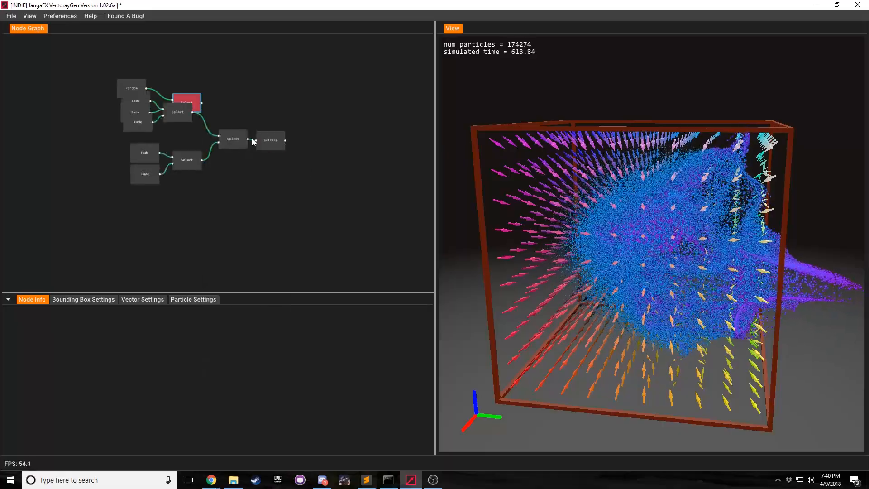
click(135, 113)
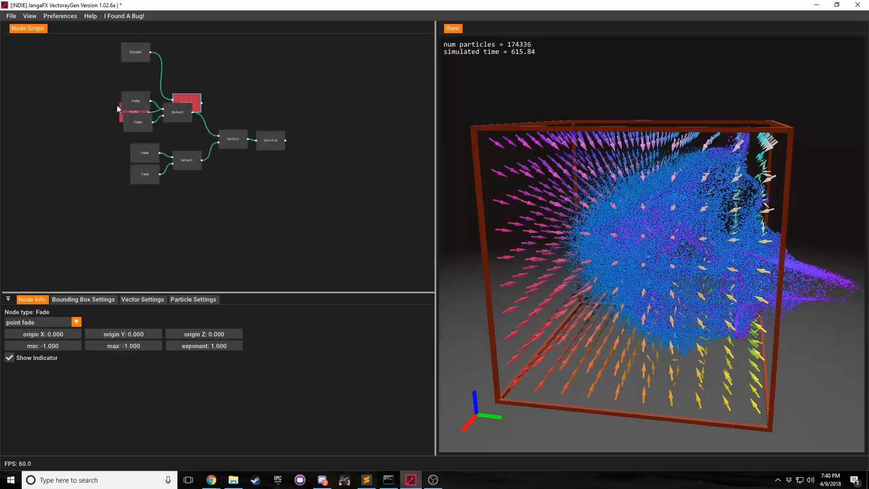
click(186, 101)
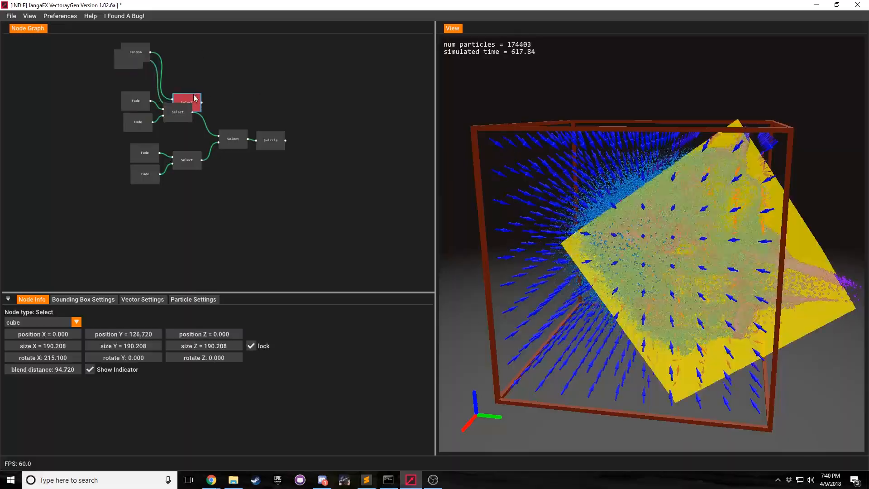
click(136, 100)
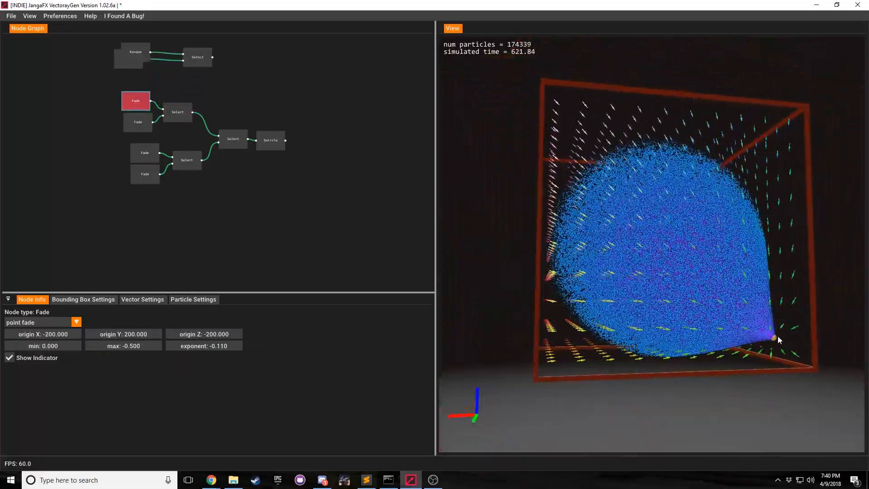
click(138, 122)
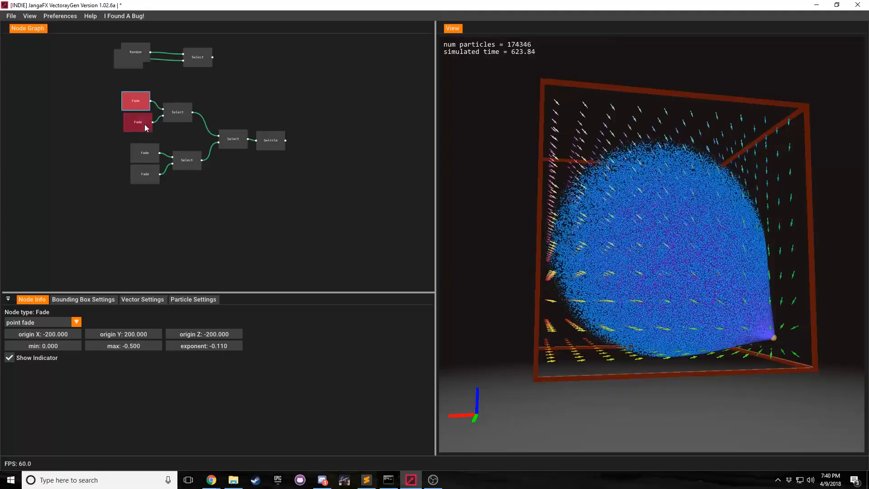
click(137, 122)
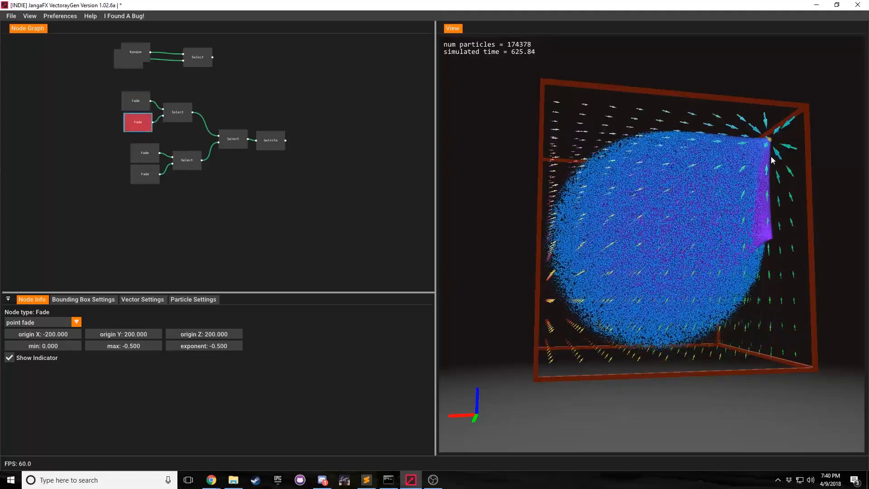
click(177, 112)
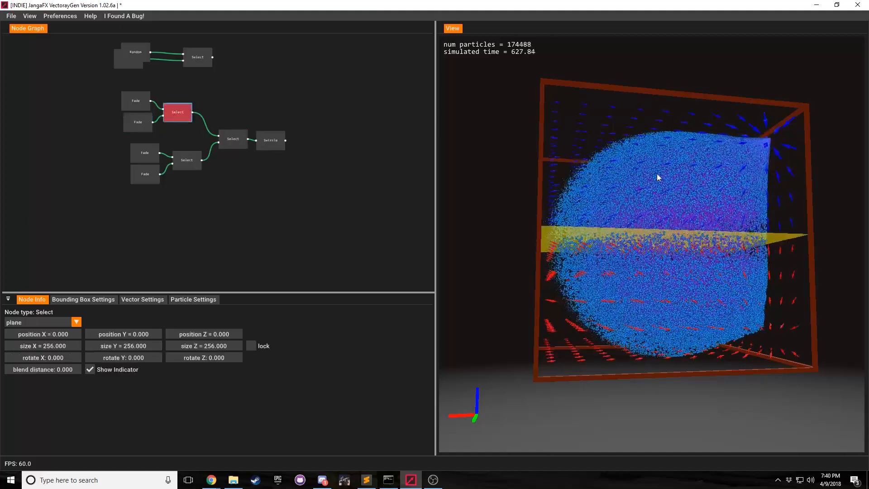
click(145, 153)
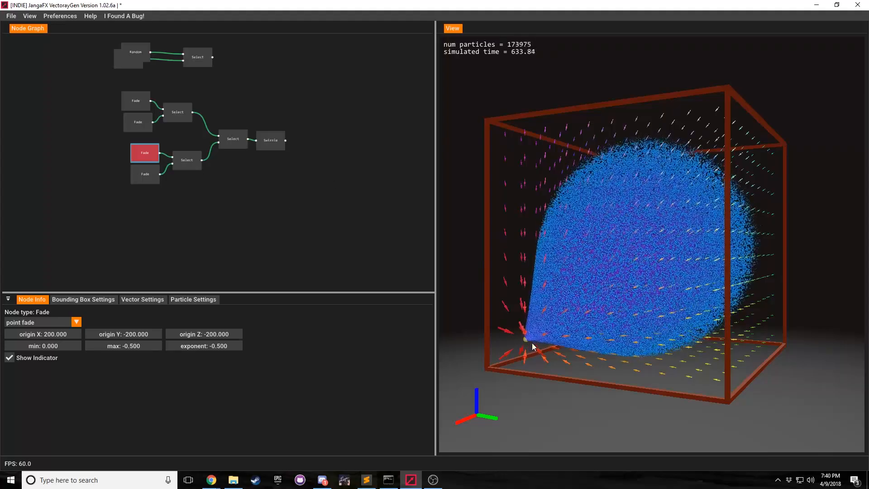
click(145, 174)
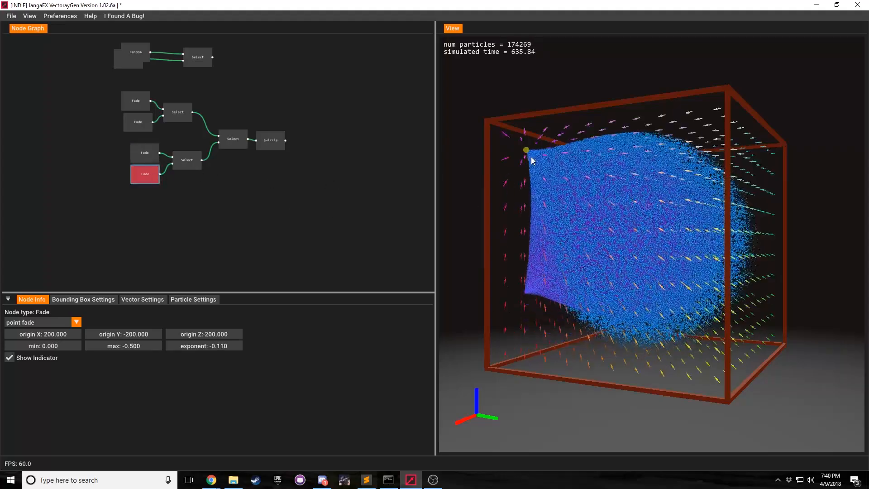
click(187, 159)
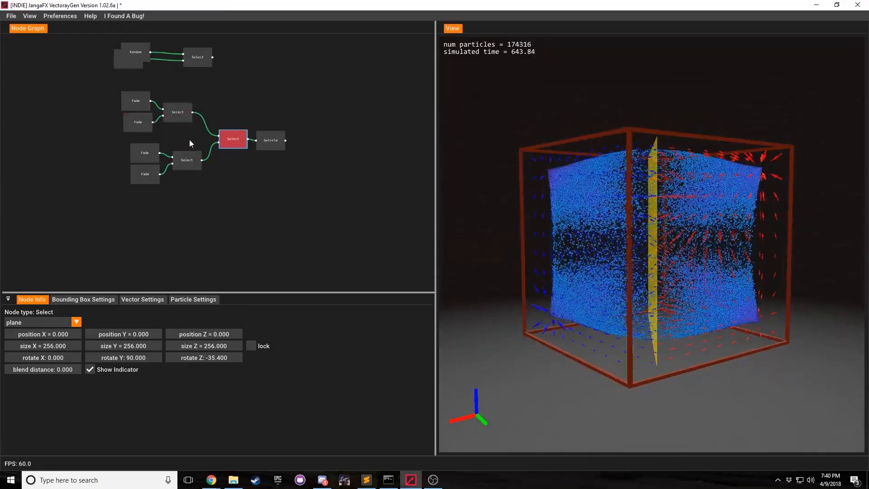
Set the final plane Select's blend distance to 512 and check the Swizzle's axis settings.
click(142, 299)
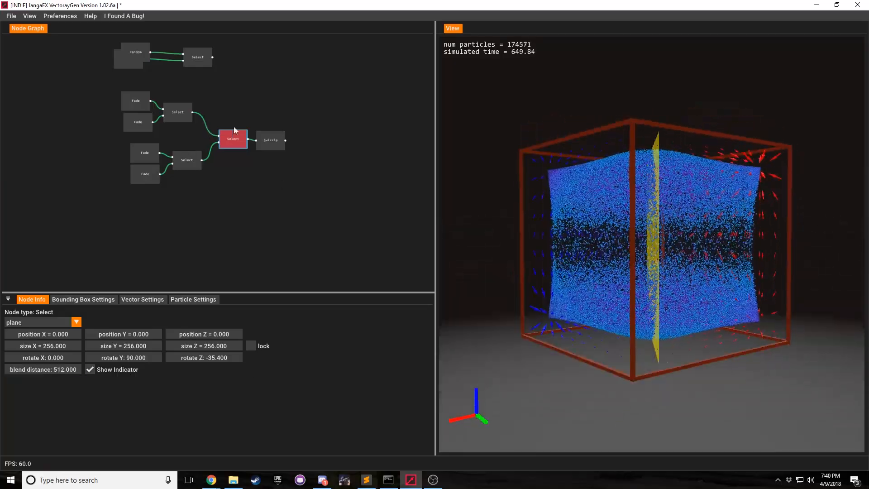
click(271, 140)
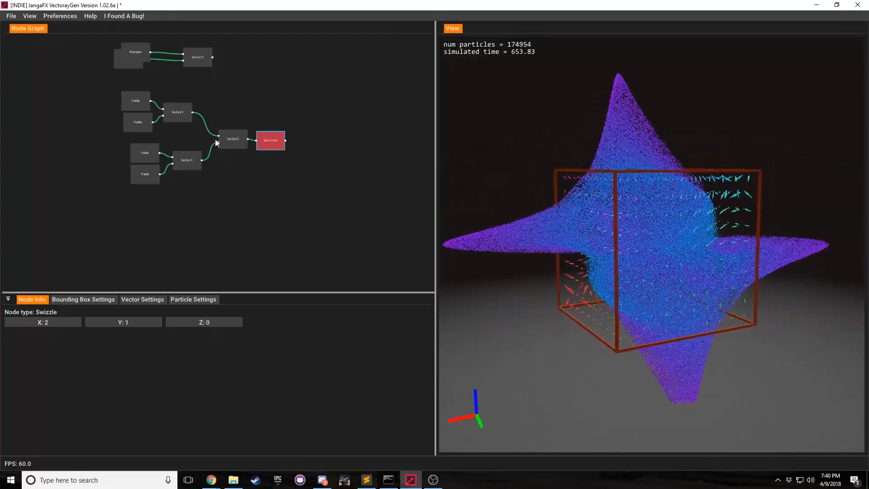
click(233, 139)
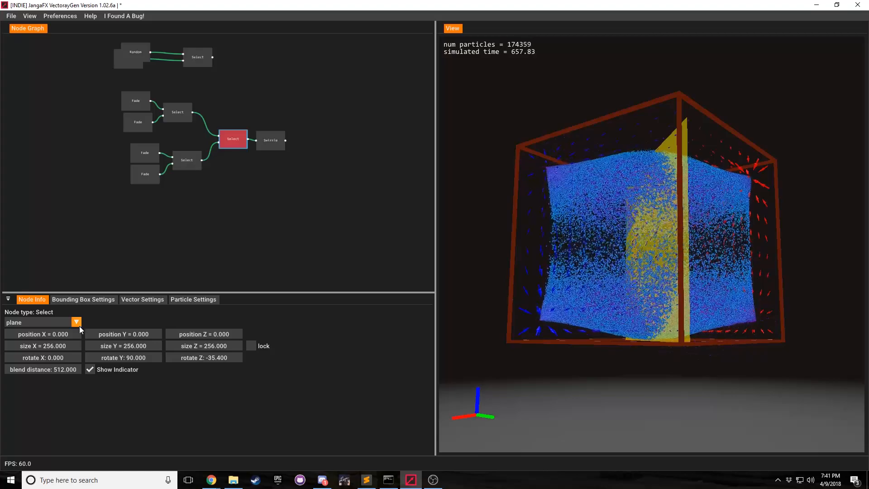
click(76, 323)
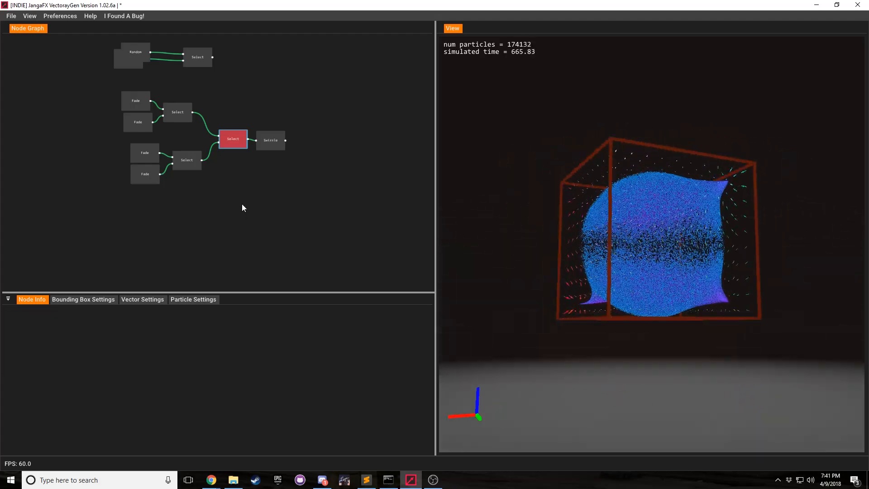
Load the Dual Spheres preset, whose point and line Fades feed a plane Select with 71.680 blend.
right_click(244, 208)
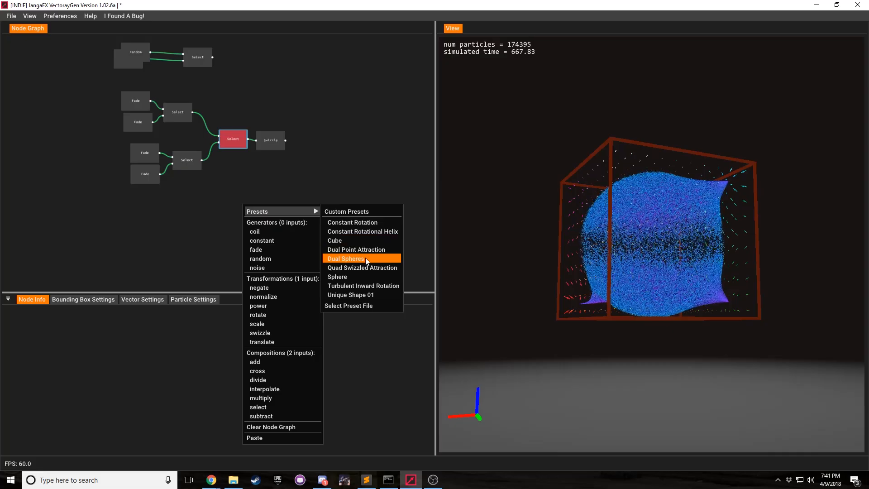
click(346, 259)
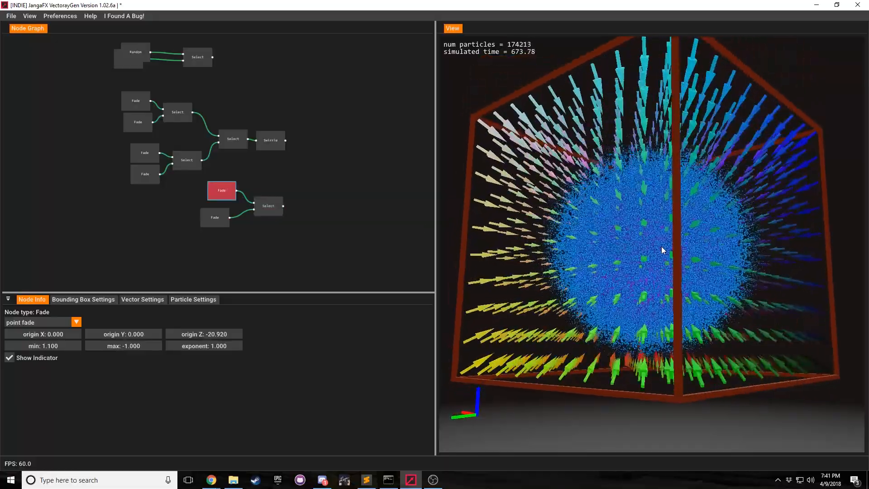
click(214, 217)
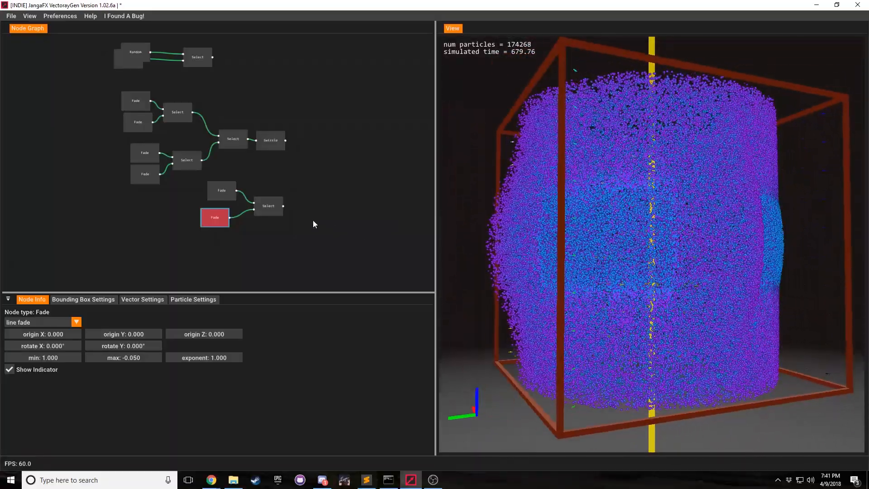
click(268, 206)
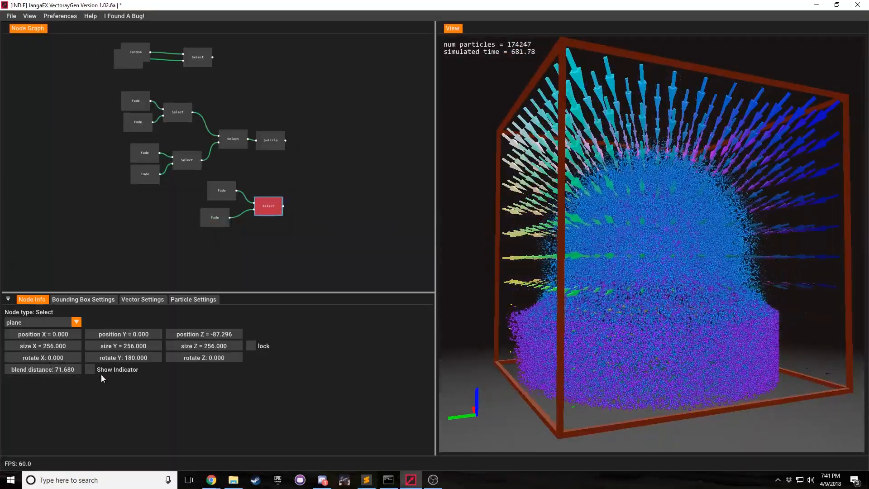
click(90, 370)
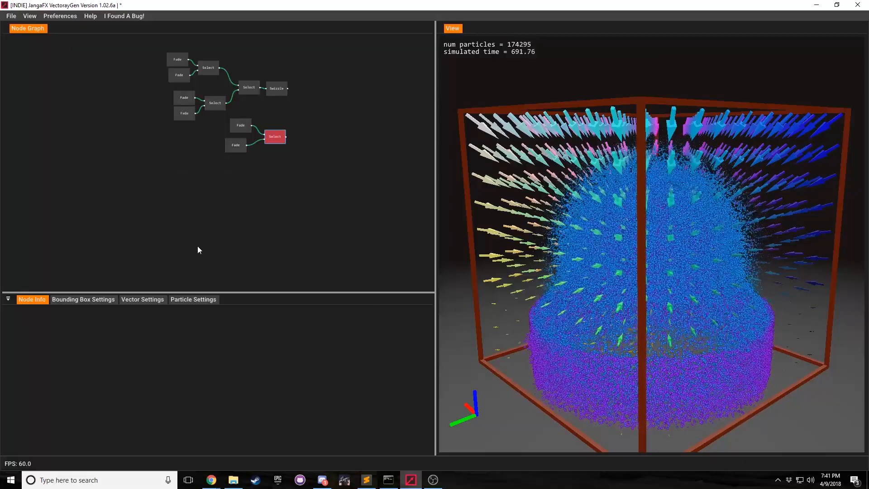
Add a Fade node feeding a Rotate node, plus a separate Select node.
right_click(199, 250)
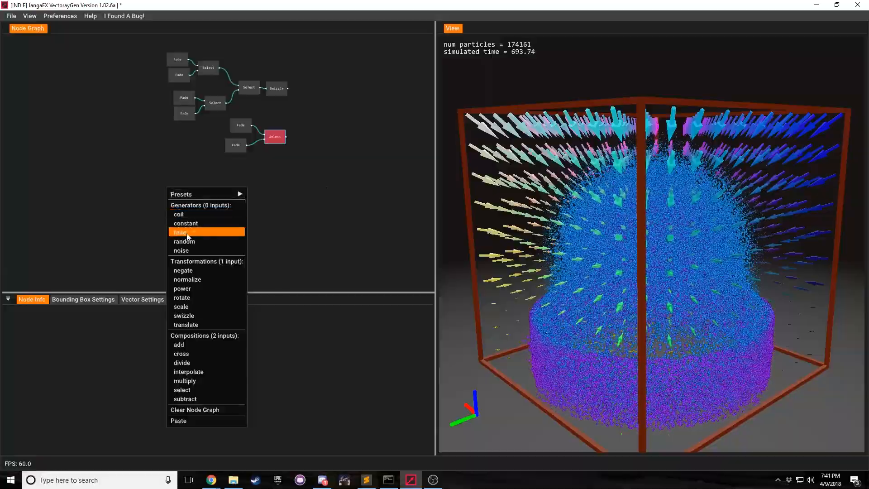
click(179, 232)
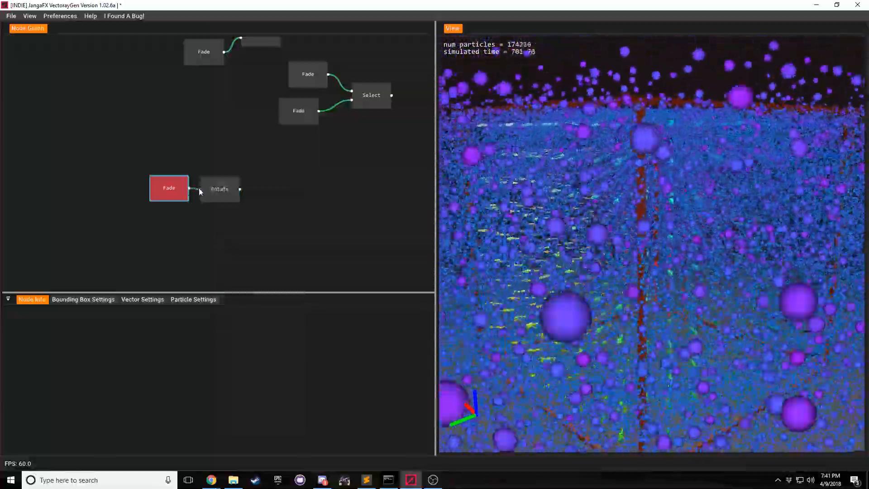
click(219, 188)
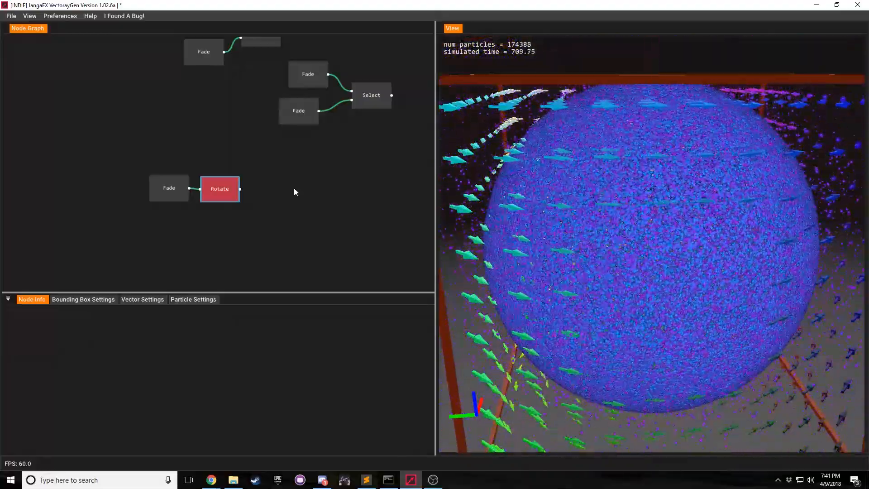
right_click(295, 192)
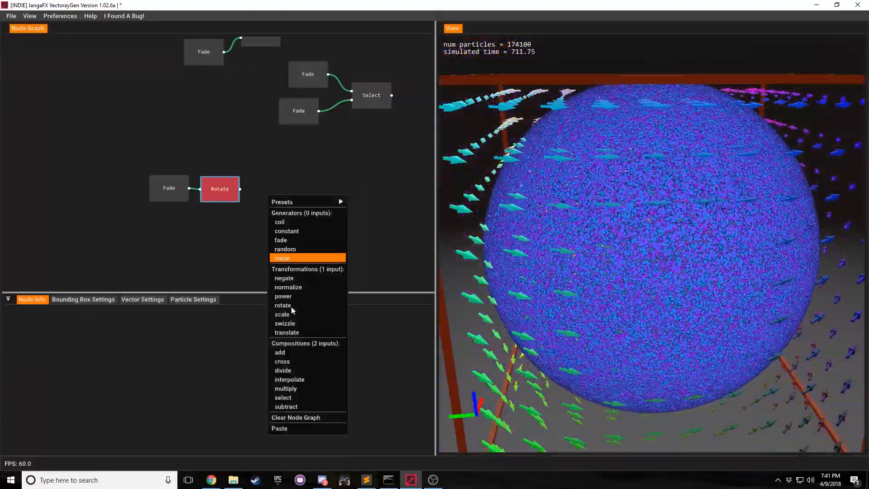
click(283, 398)
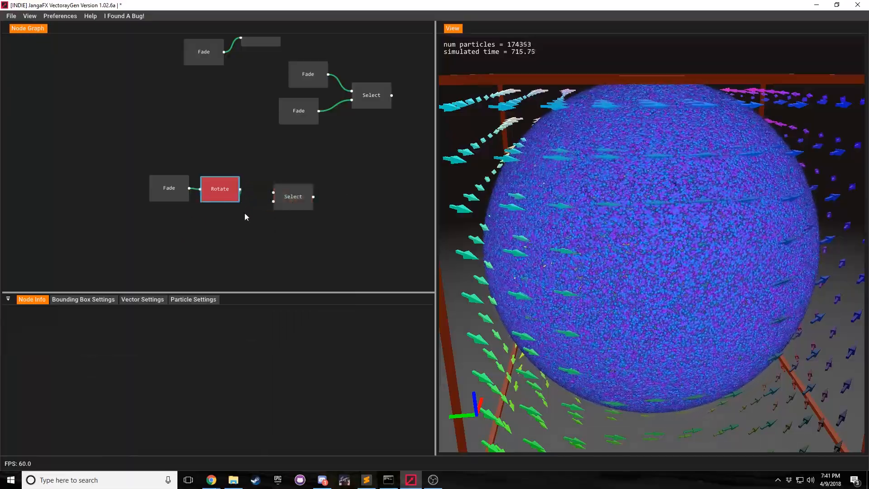
Add a Negate node on Rotate's output and feed both Rotate and Negate into the cube Select.
right_click(246, 217)
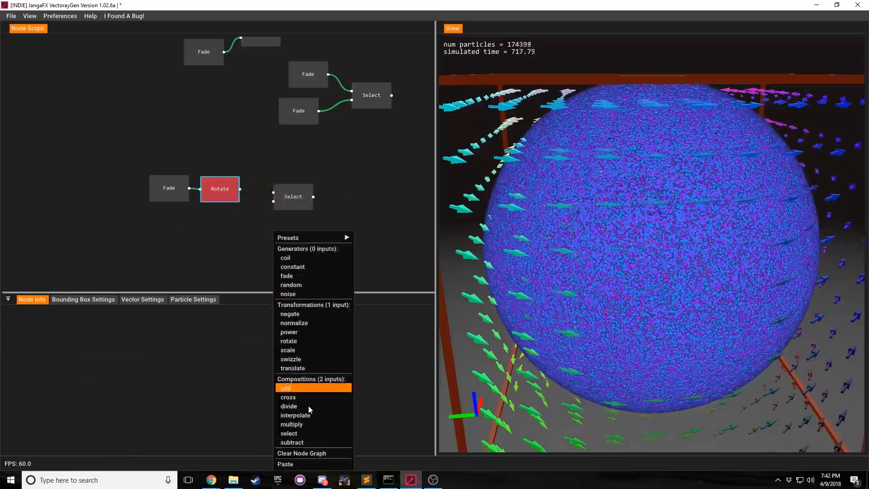
mouse_move(304, 323)
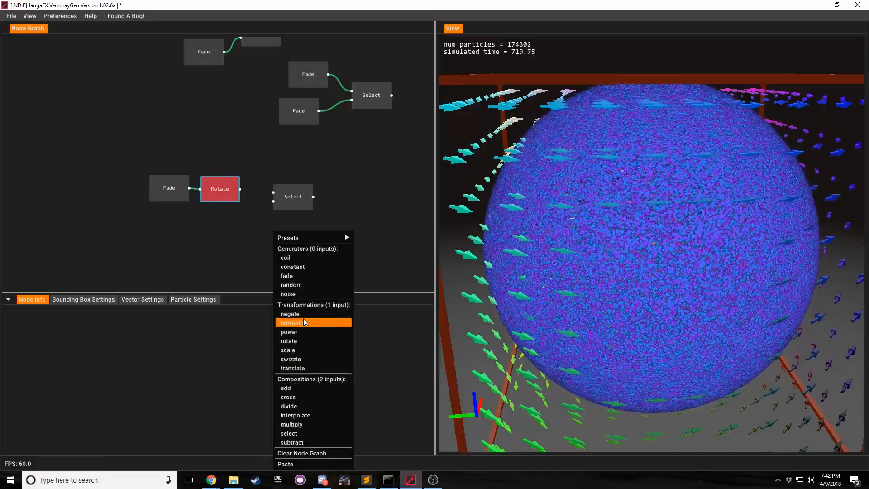
click(289, 313)
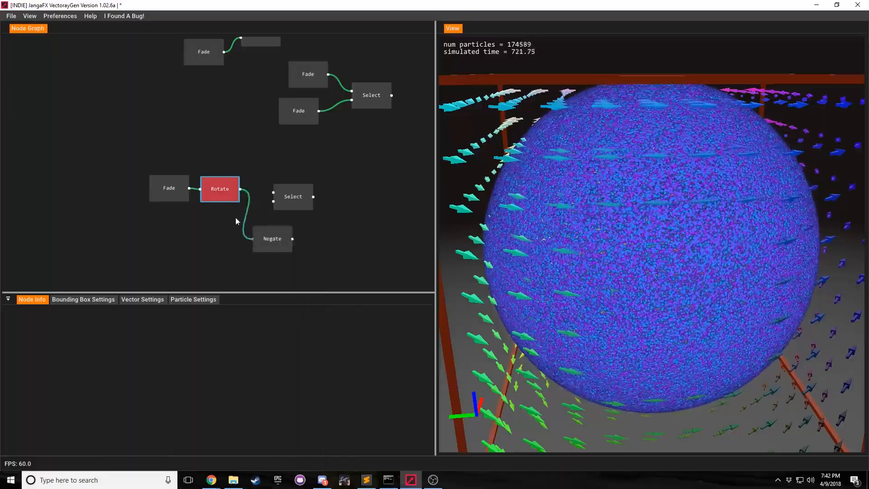
click(271, 239)
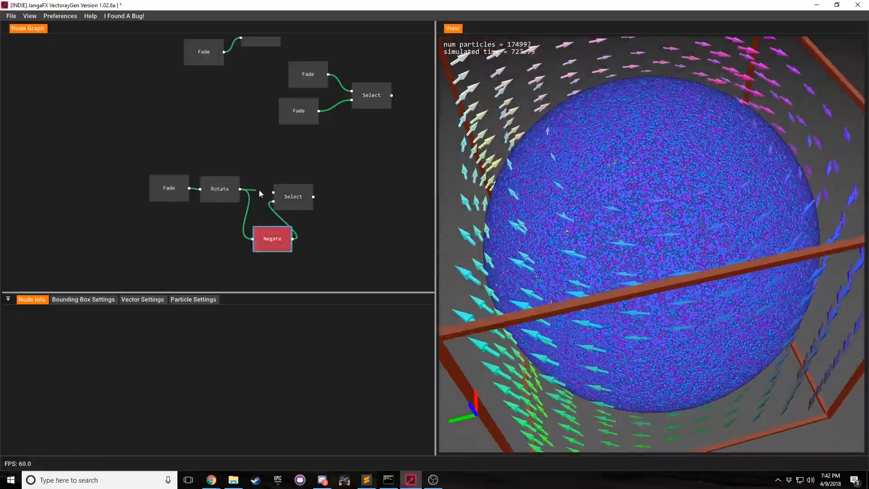
click(293, 196)
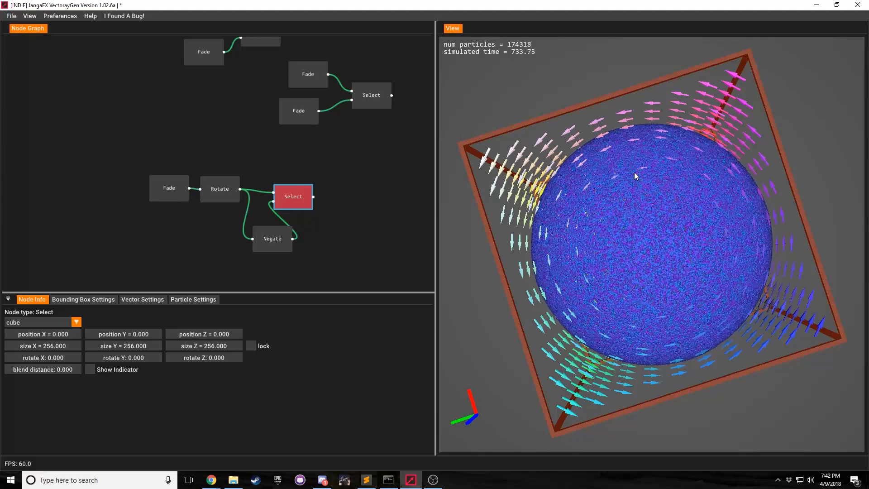
mouse_move(694, 188)
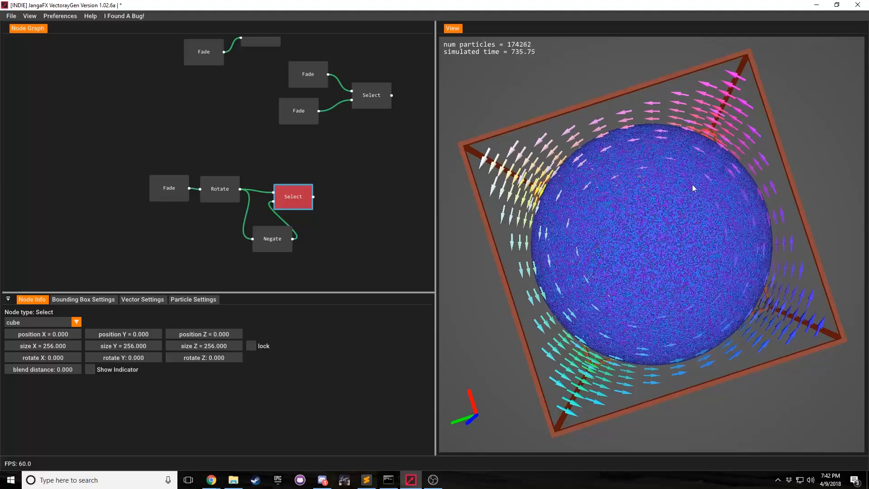
click(89, 369)
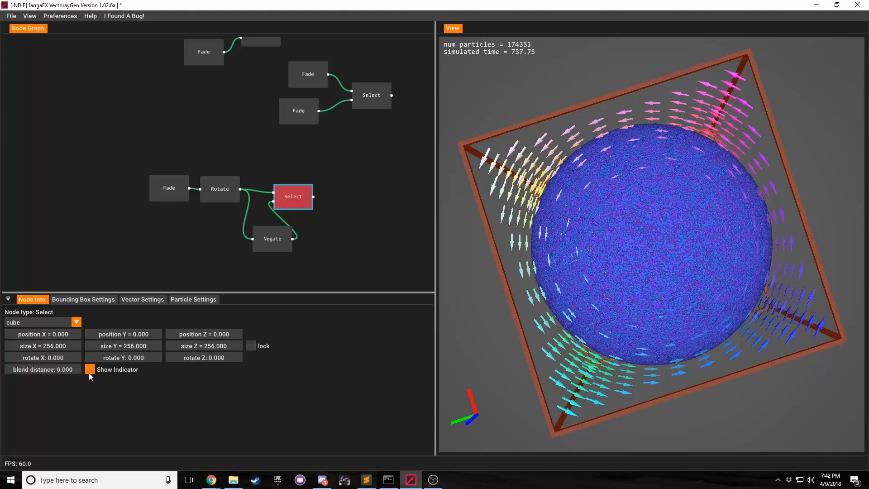
Show the indicator and make the selection a cylinder 191.744 wide with 66.560 blend distance.
click(90, 369)
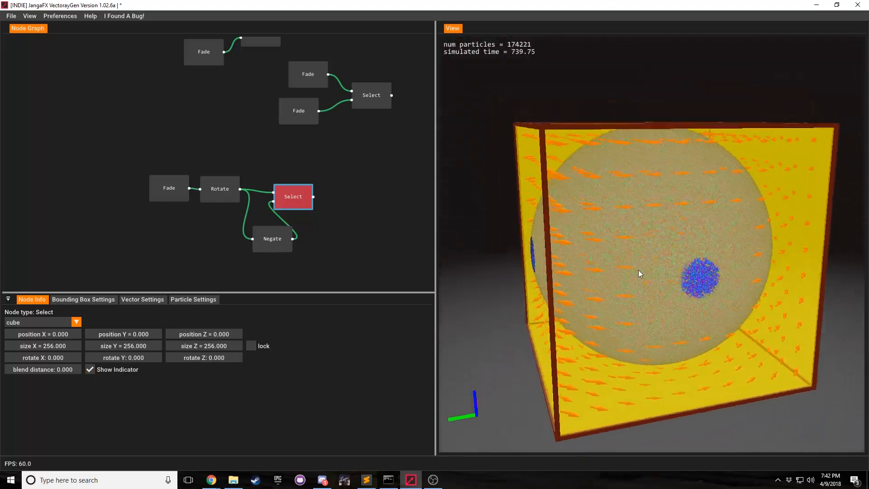
drag(639, 273, 697, 223)
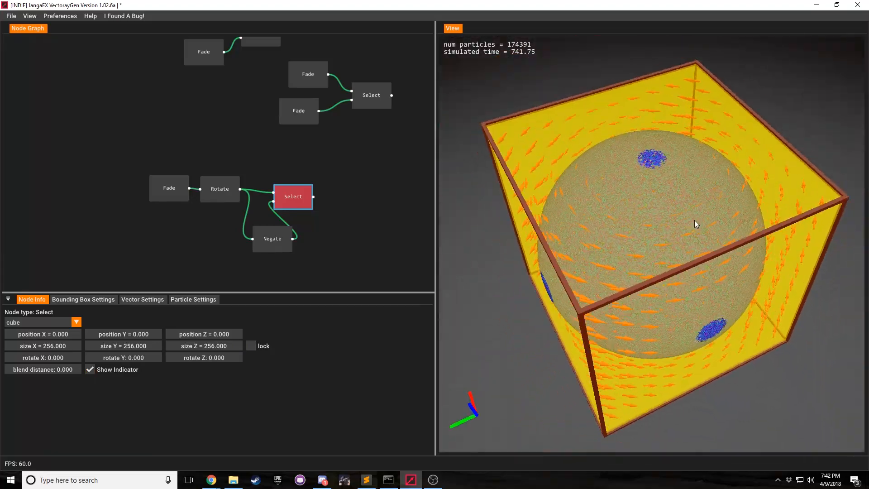
click(76, 323)
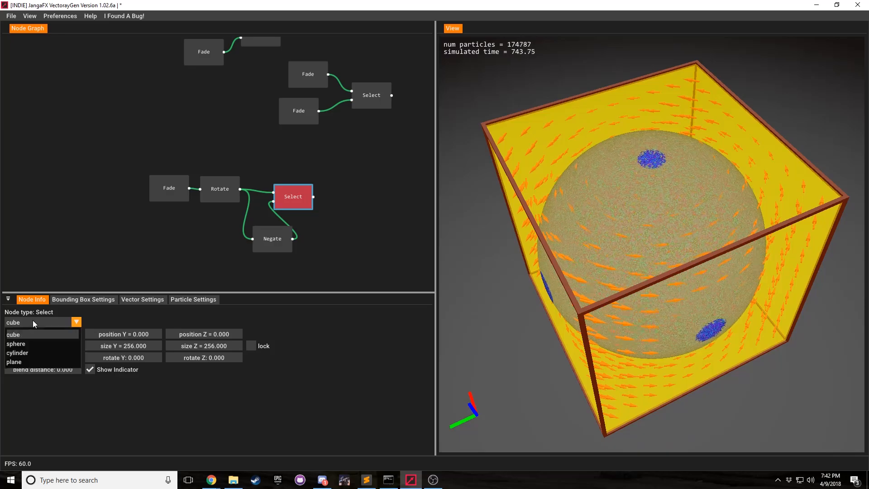
click(18, 353)
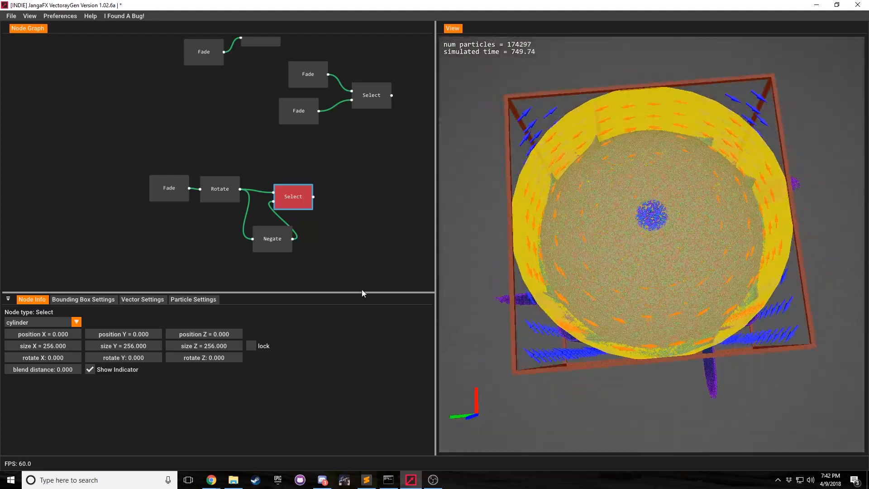
click(42, 346)
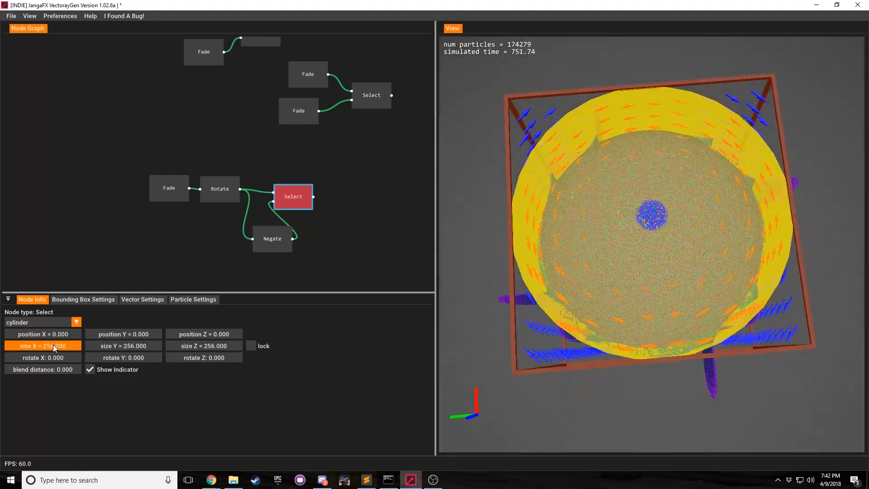
drag(637, 222, 657, 258)
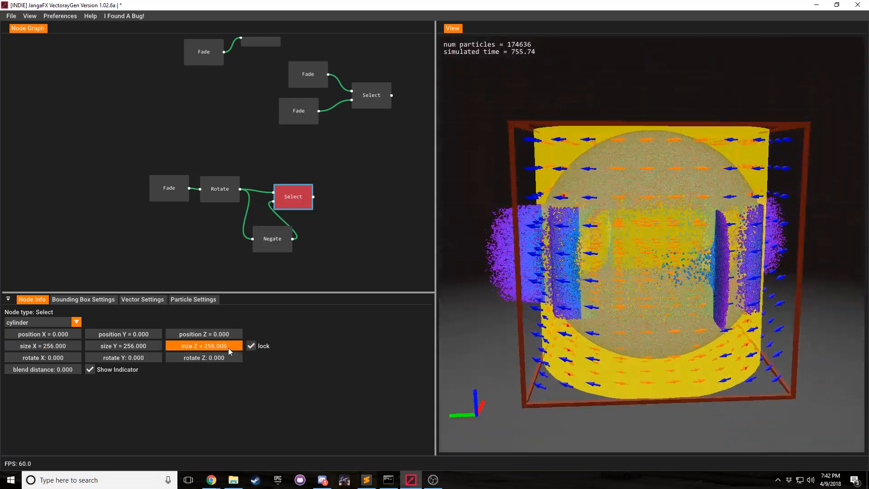
drag(203, 345, 127, 345)
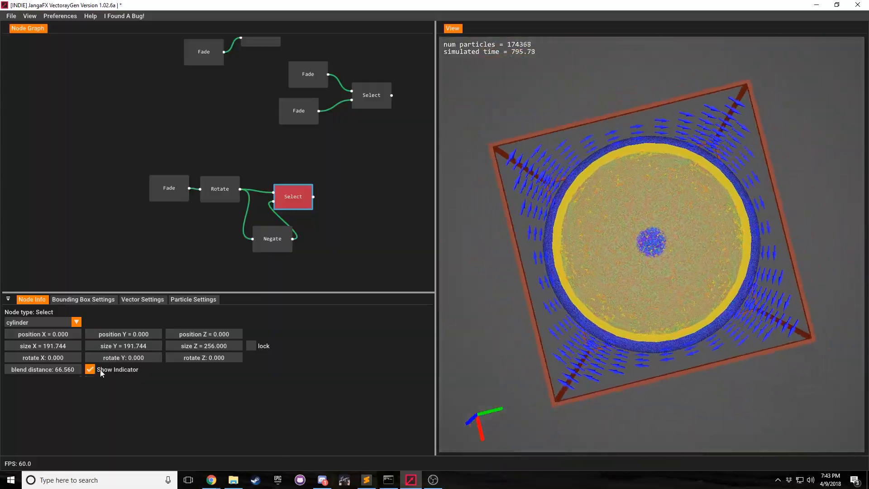
Hide the cylinder indicator and show the particle spawn settings (sphere surface, 50000 per second).
click(89, 369)
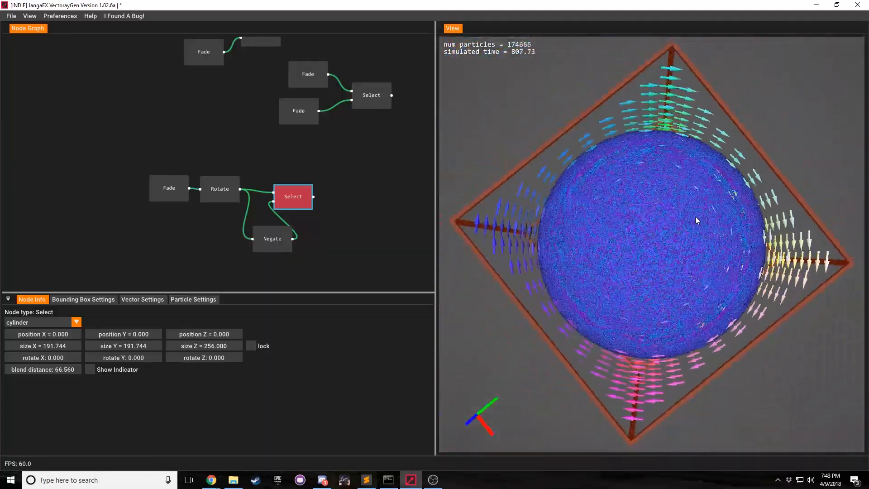
drag(697, 220, 662, 215)
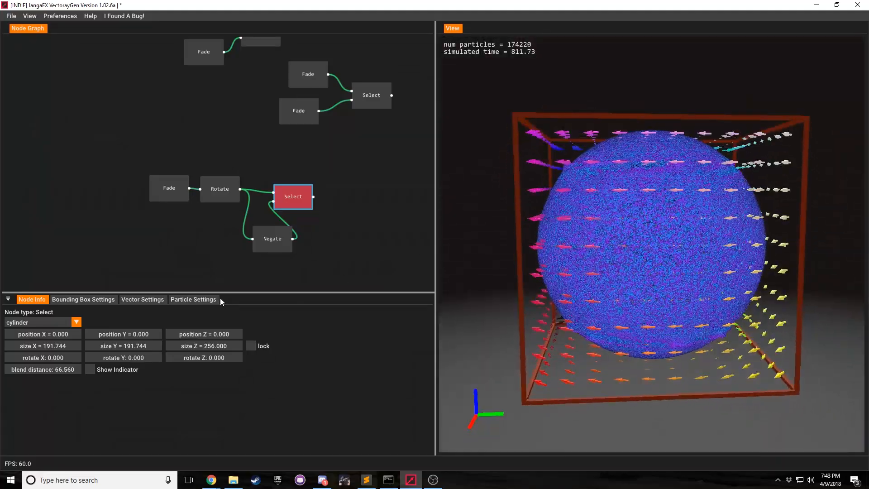
click(193, 299)
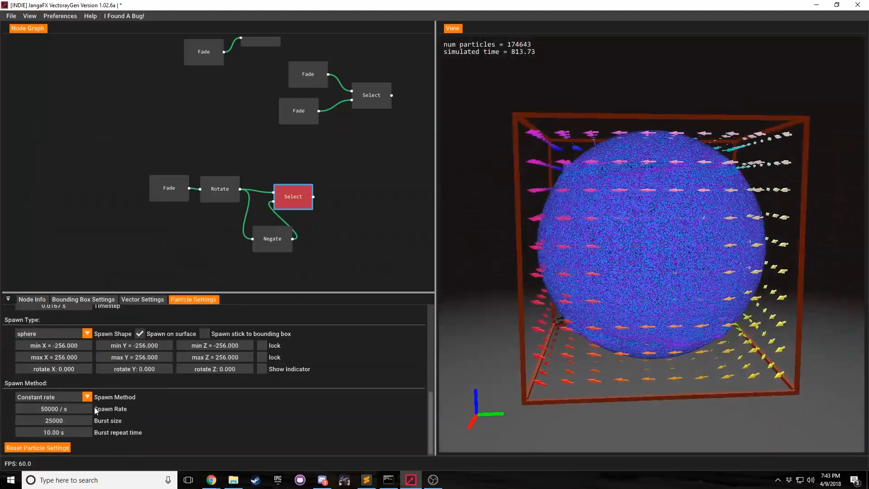